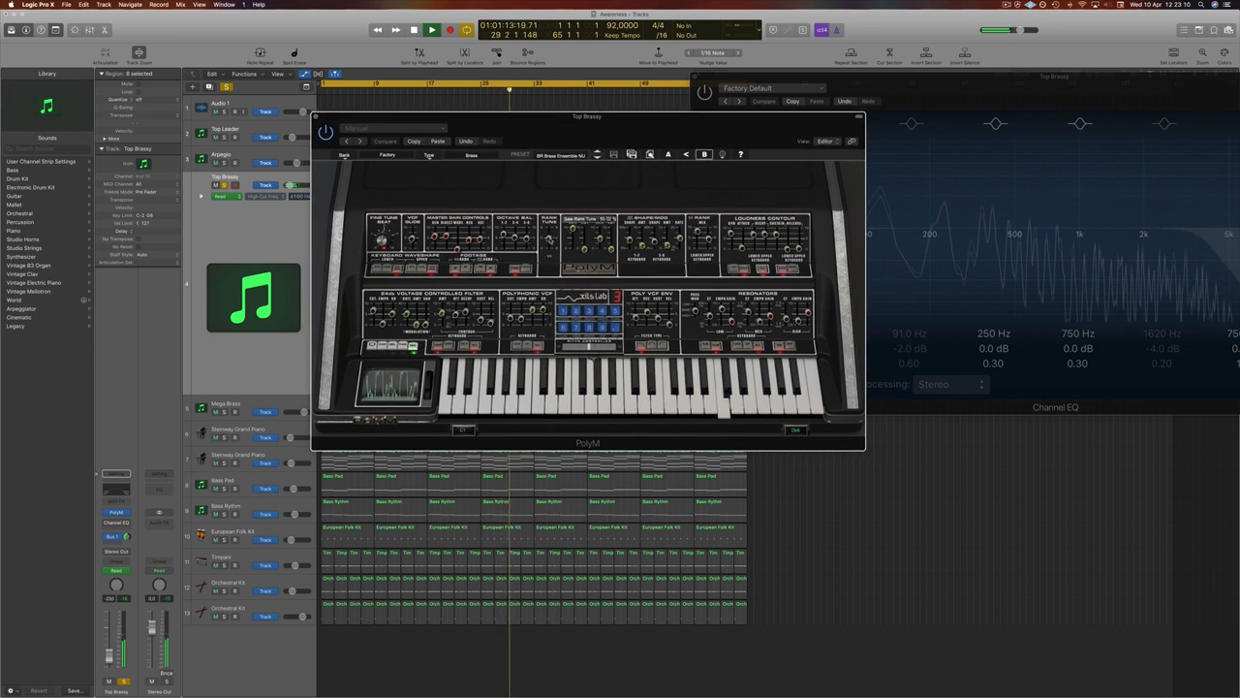
Play the PolyM brass synth, then close its window to show the Mega Brass track
left_click(383, 139)
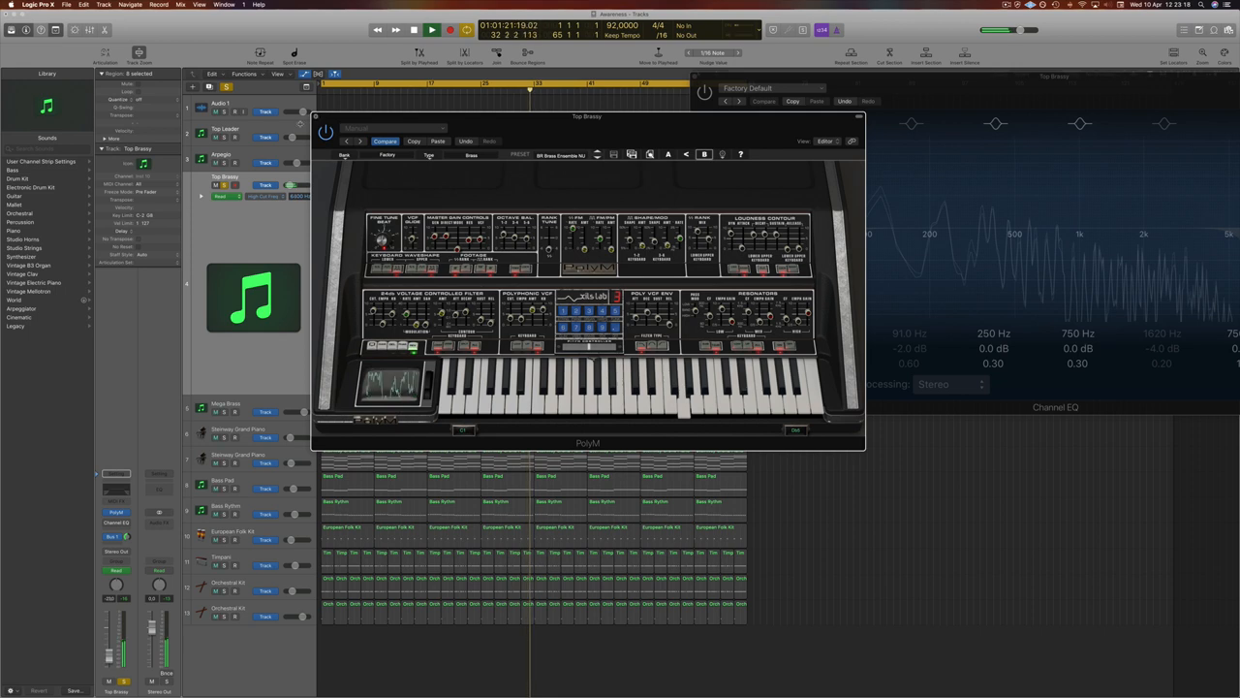
left_click(856, 117)
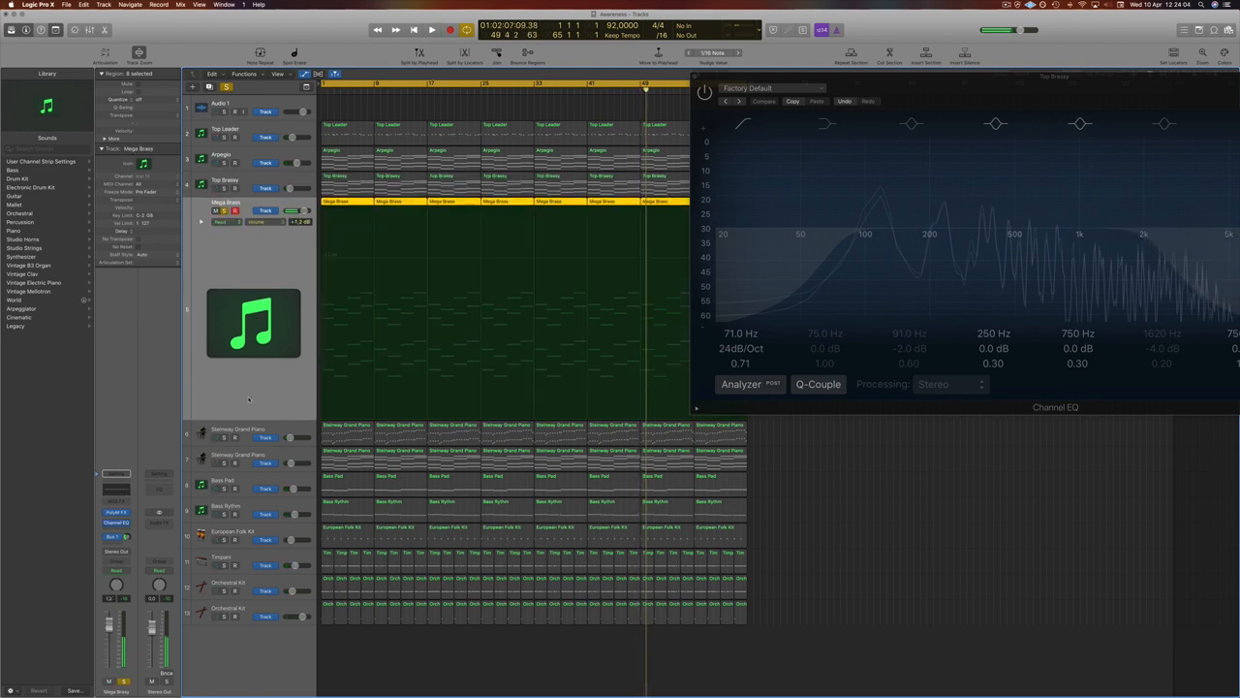
Review the Top Brass PolyM synth, then close it to show the track's volume ramps
left_click(431, 29)
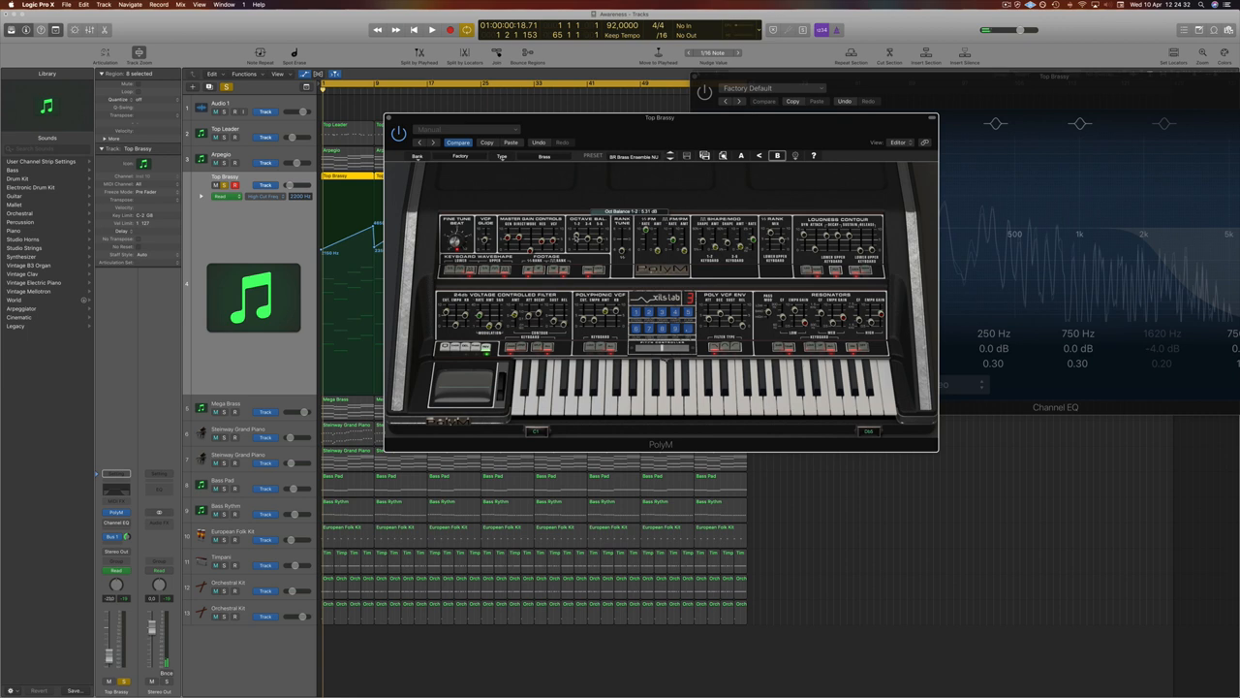
left_click(430, 29)
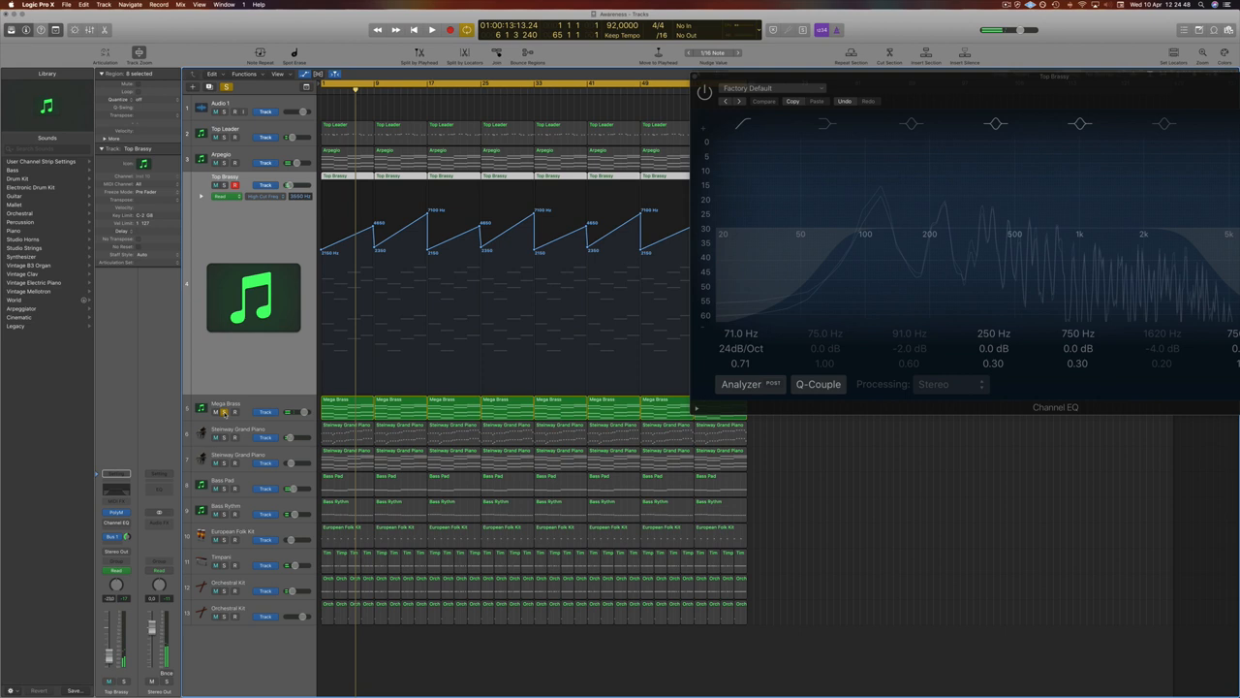
left_click(430, 29)
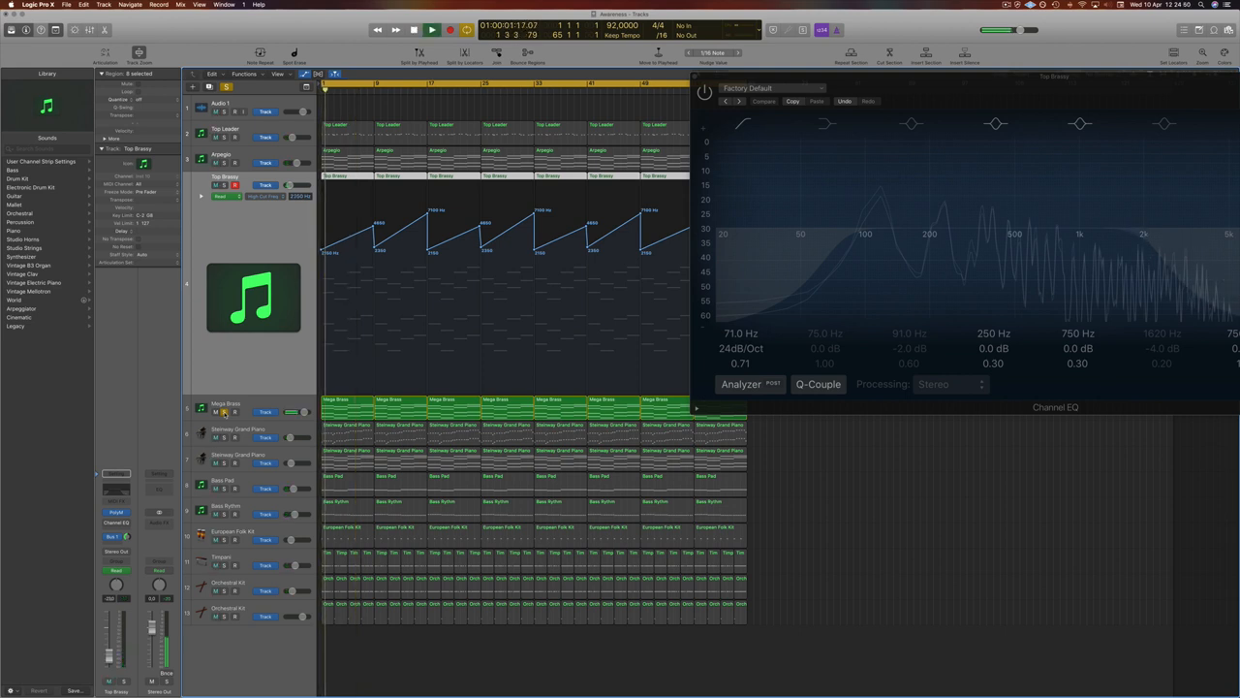
Select the bass track below the pianos and show its Channel EQ in its own window
left_click(224, 405)
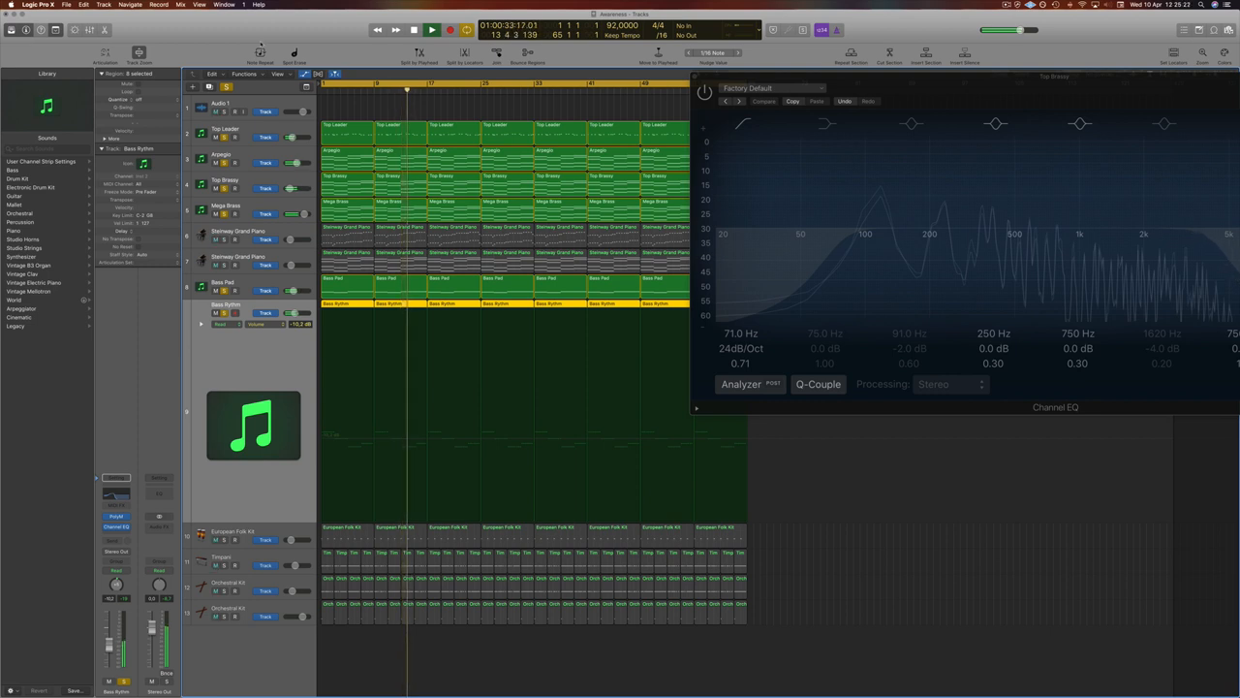
left_click(432, 29)
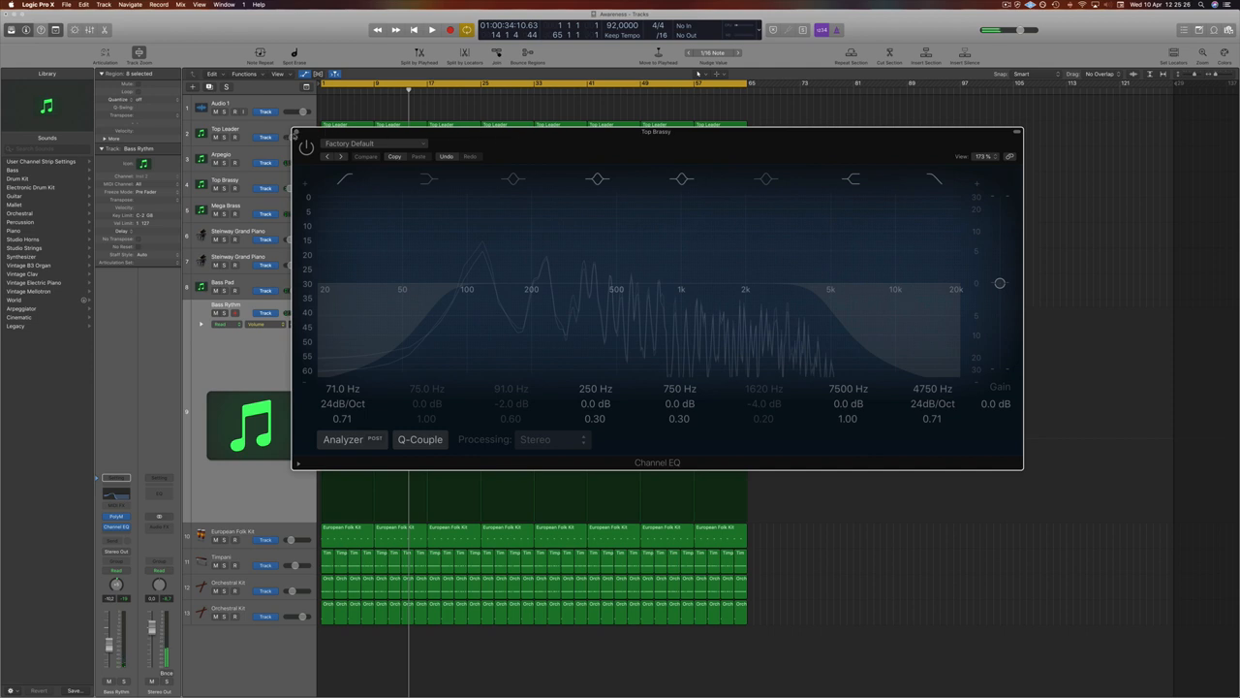
Close the Channel EQ and select the Orchestral Kit track to list its patches
left_click(1015, 132)
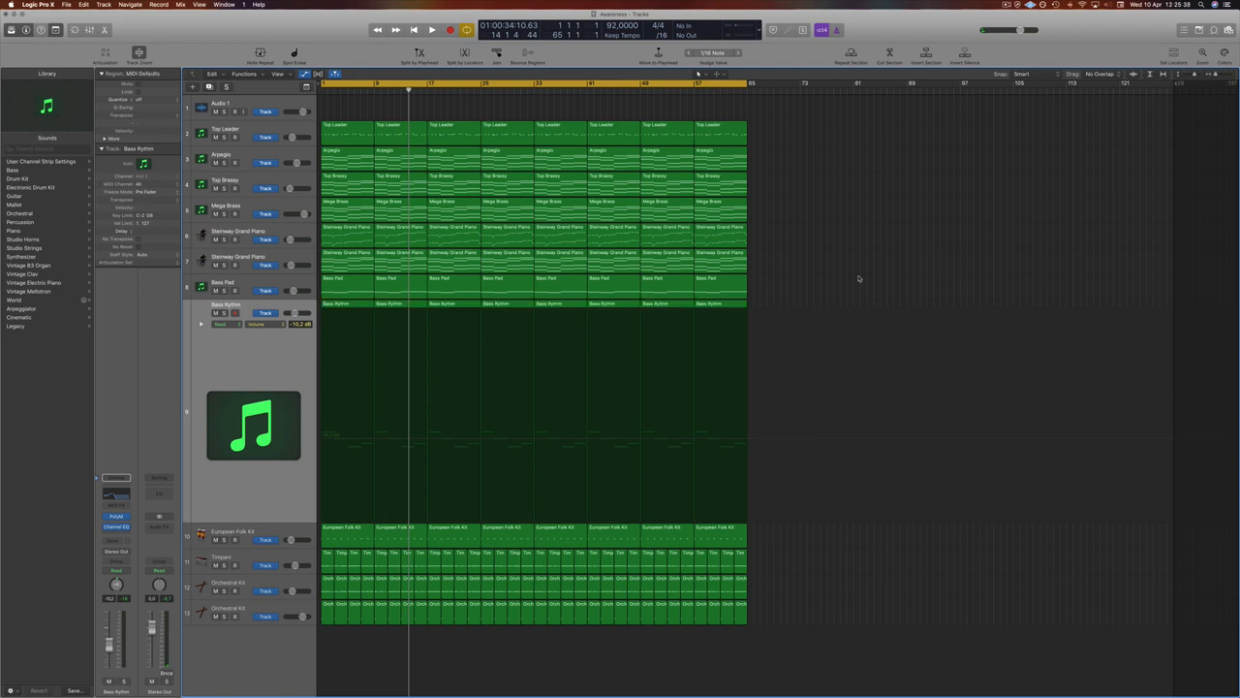
left_click(431, 29)
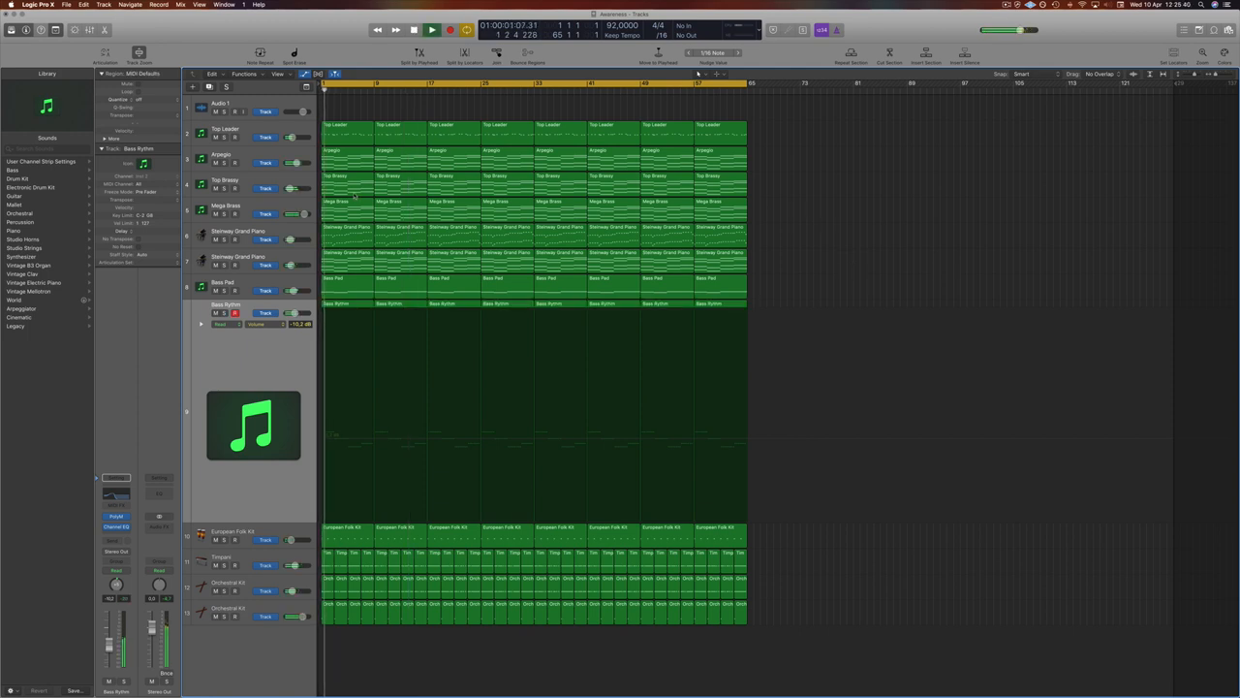
left_click(236, 232)
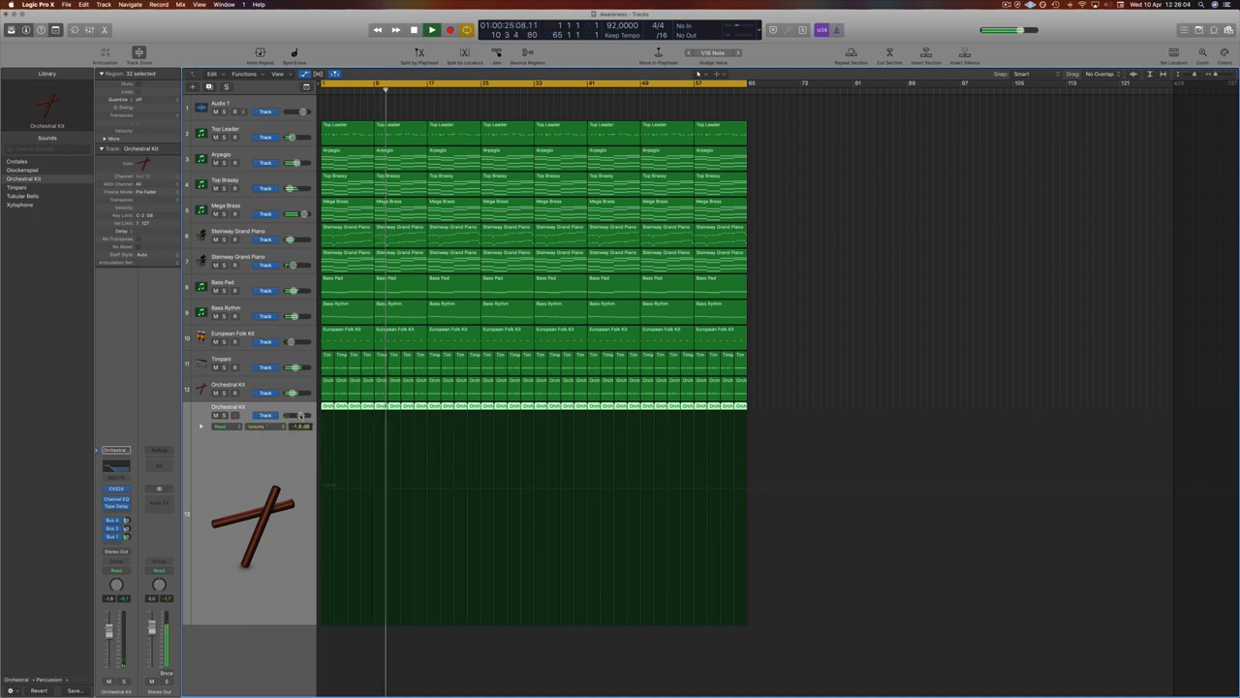
Select the Top Brass track, then the Steinway Grand Piano regions and track
left_click_drag(295, 428, 295, 430)
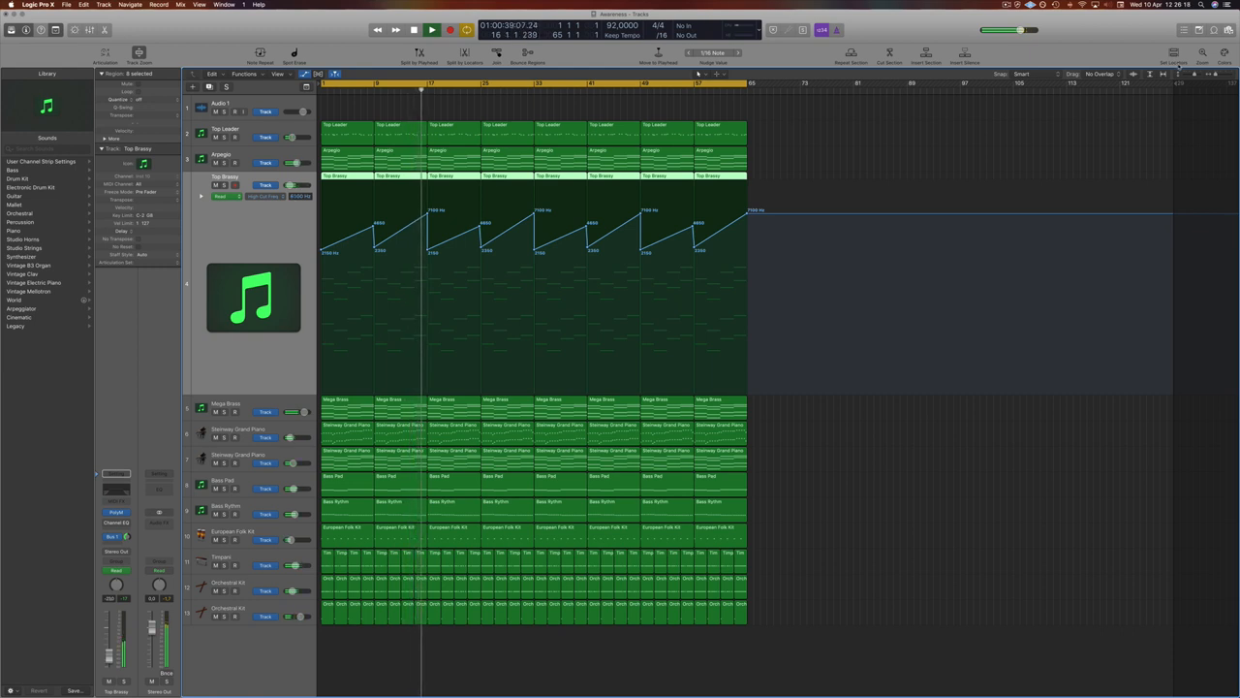
left_click(430, 29)
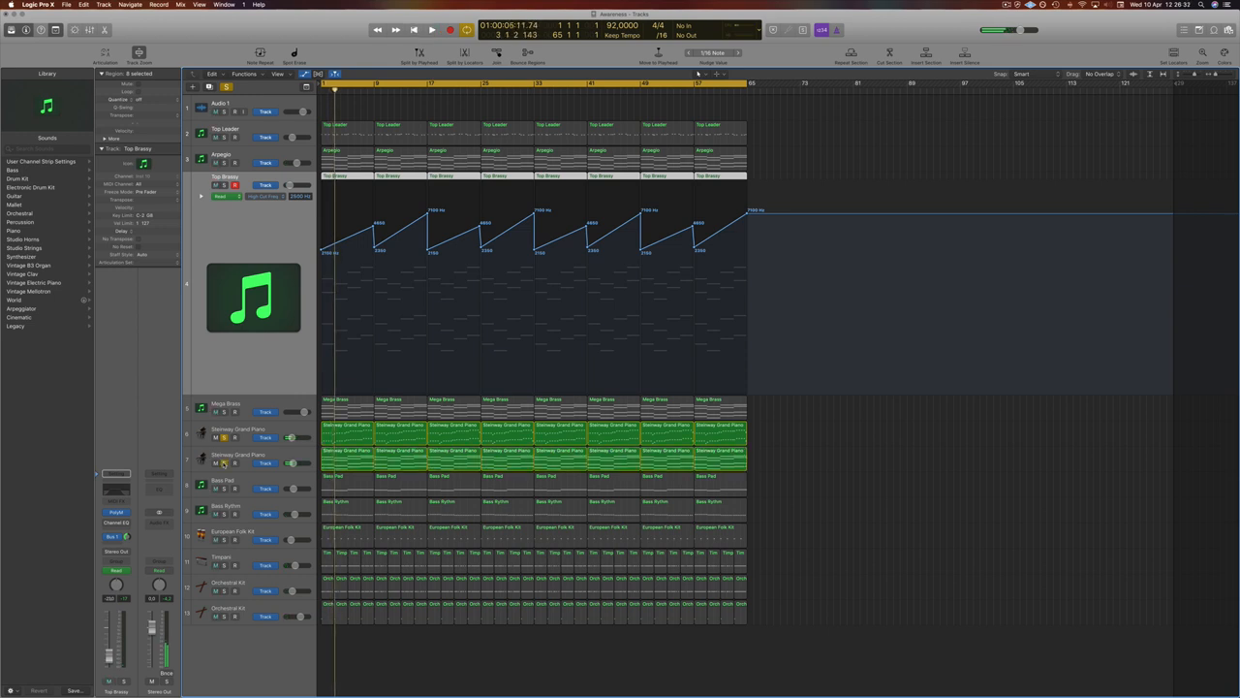
left_click(430, 30)
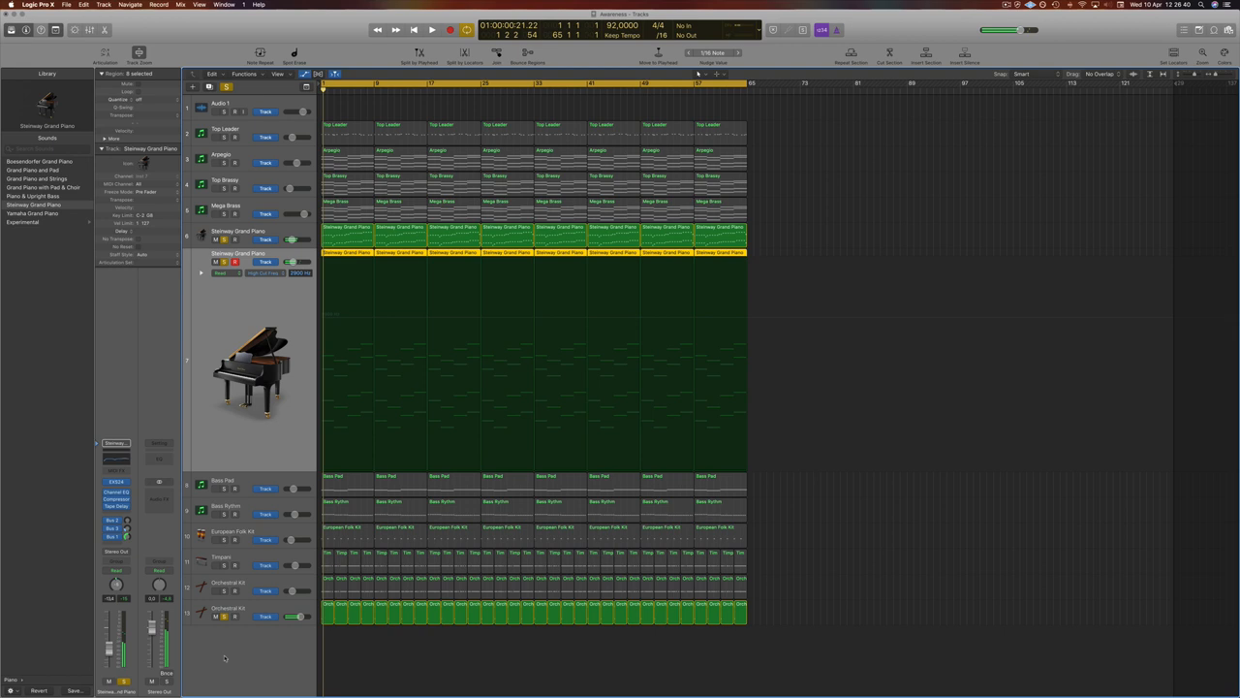
left_click(431, 29)
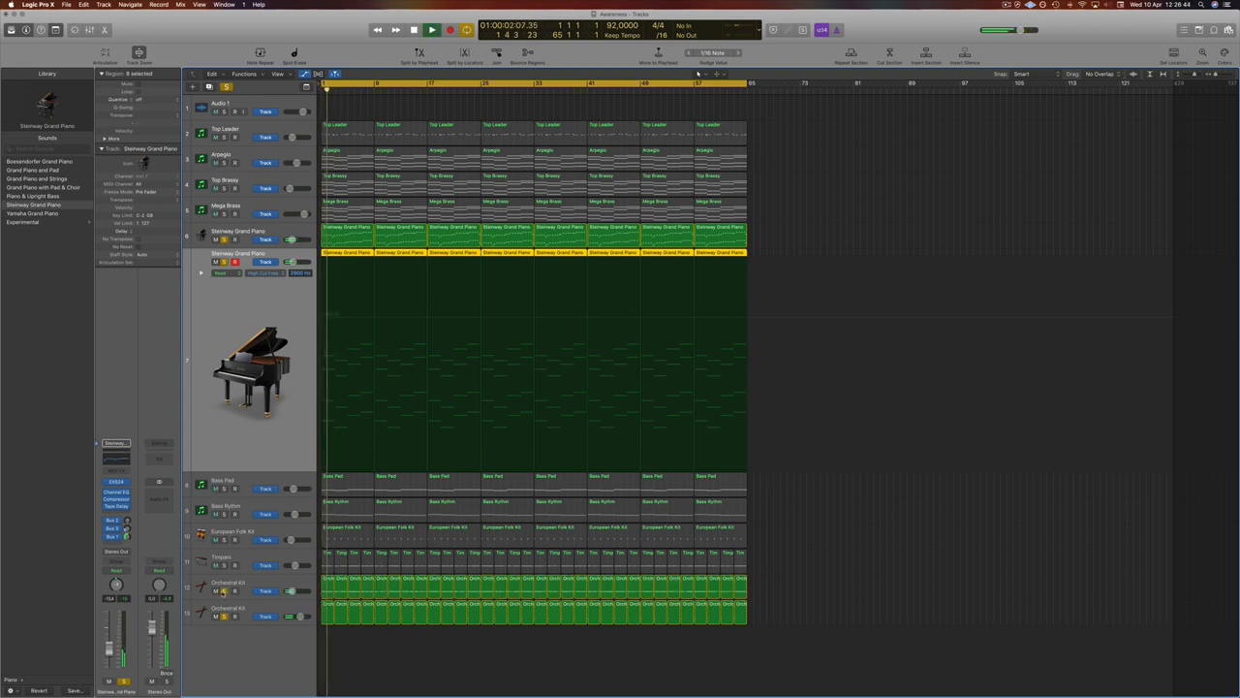
left_click(430, 29)
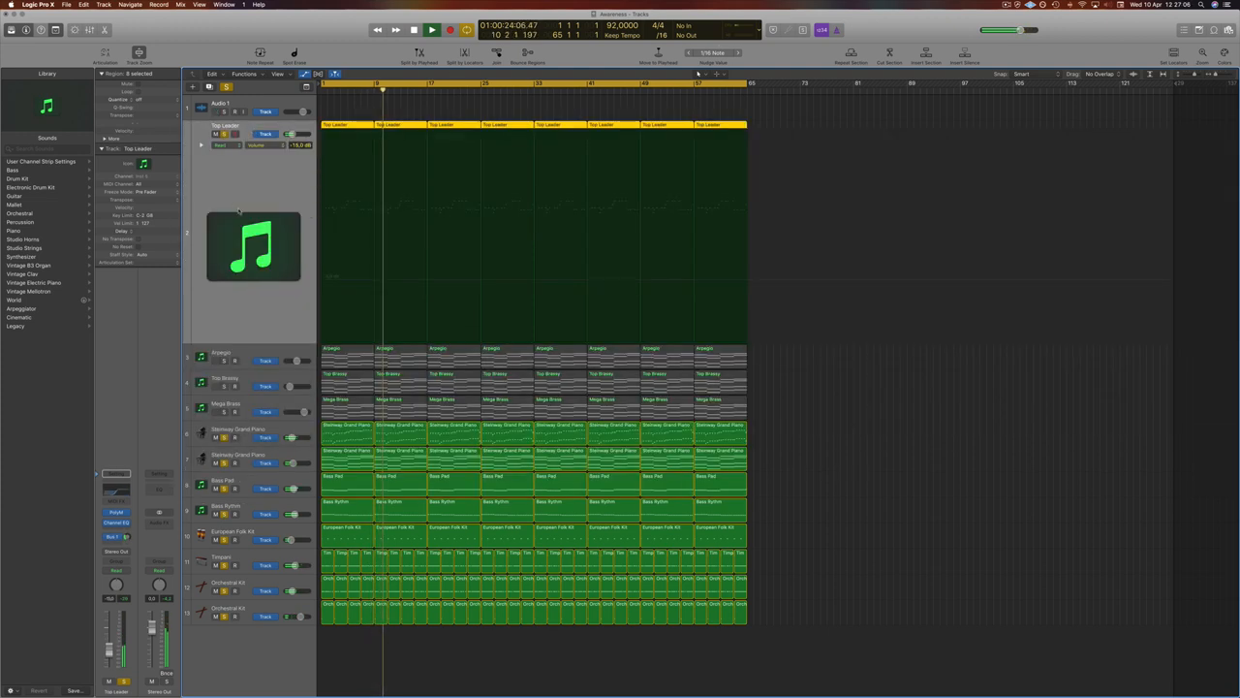
left_click(430, 29)
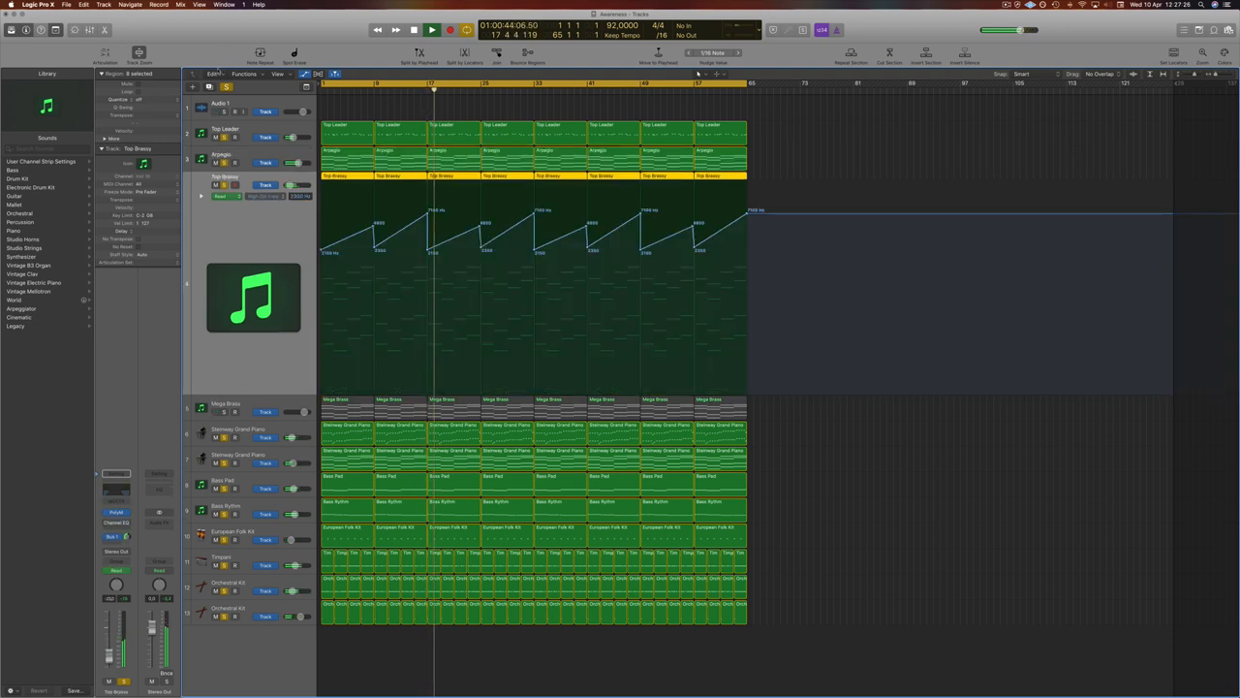
left_click(430, 29)
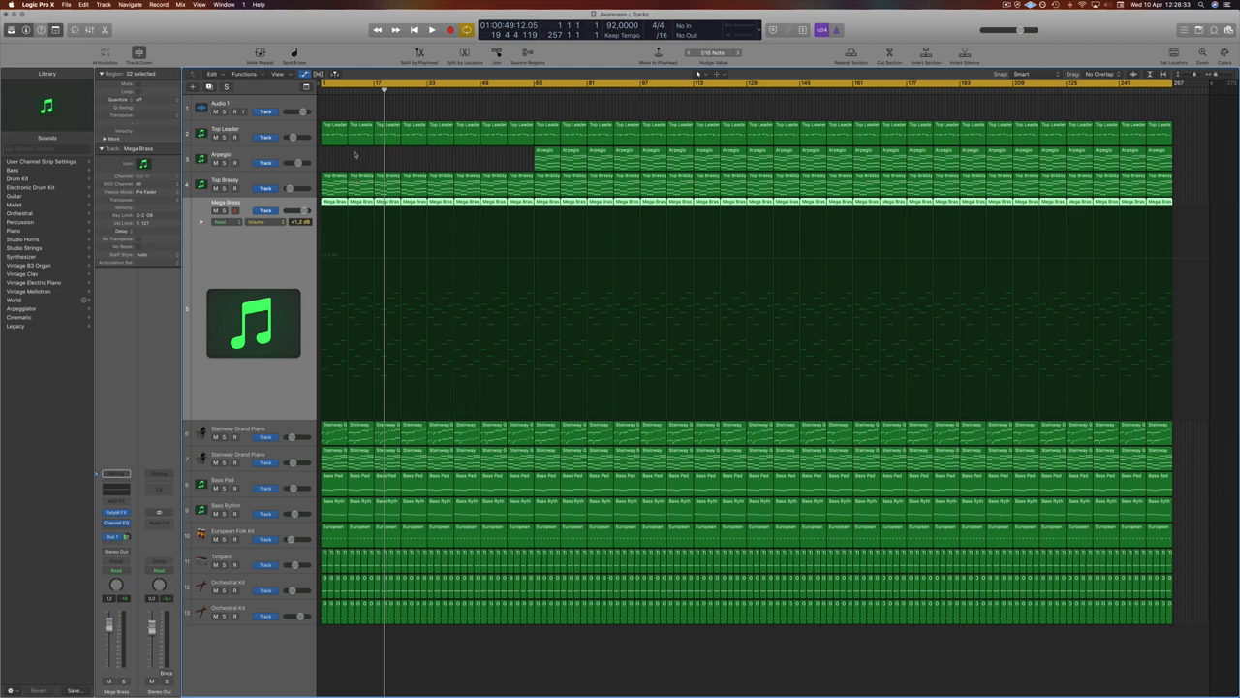
Delete the opening regions on the Mega Brass and bottom orchestral tracks
left_click(333, 199)
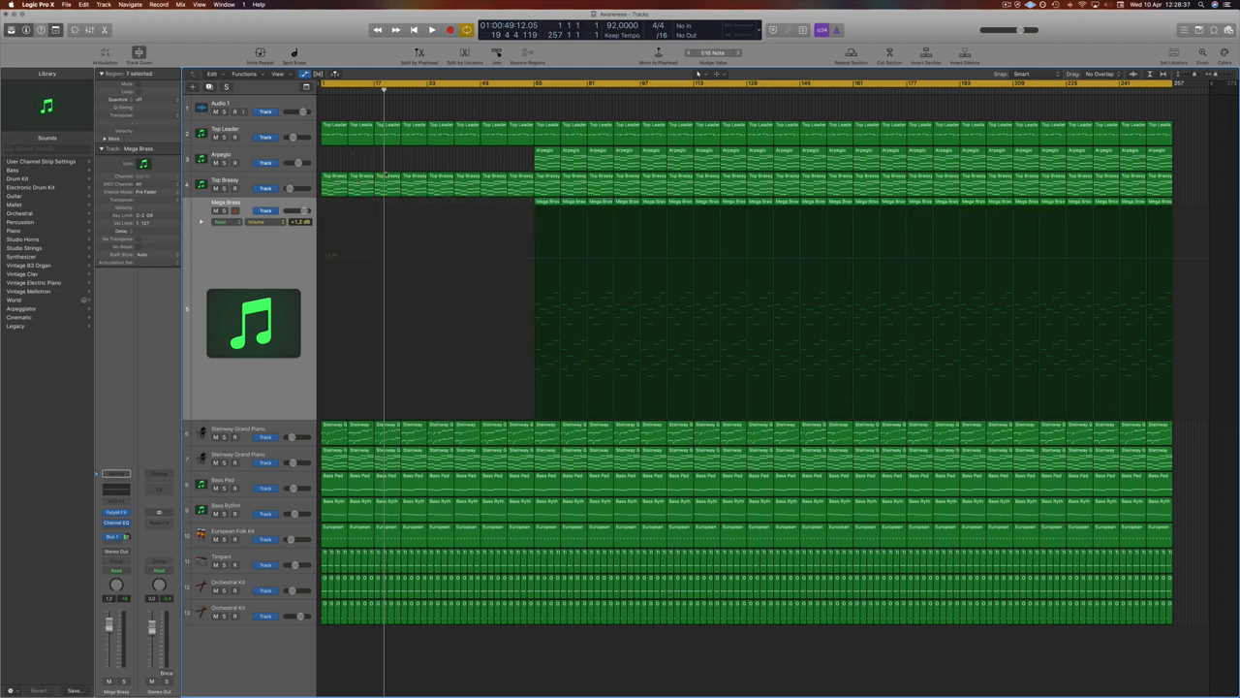
left_click(334, 425)
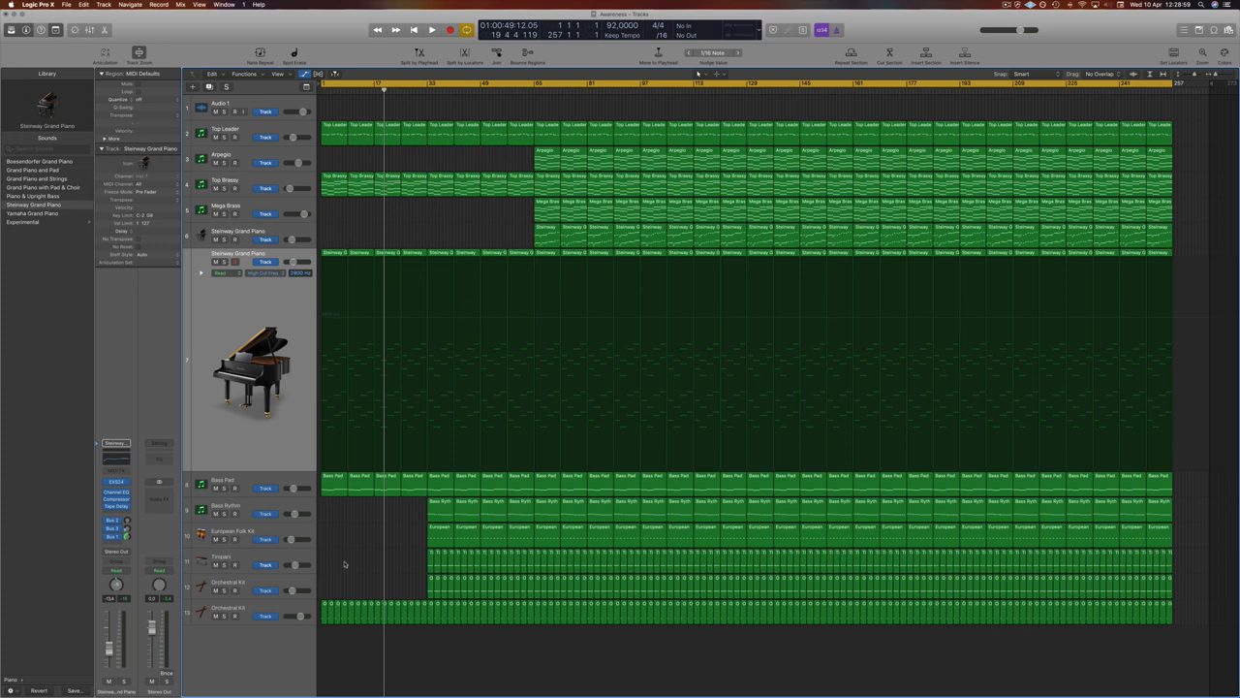
left_click(431, 29)
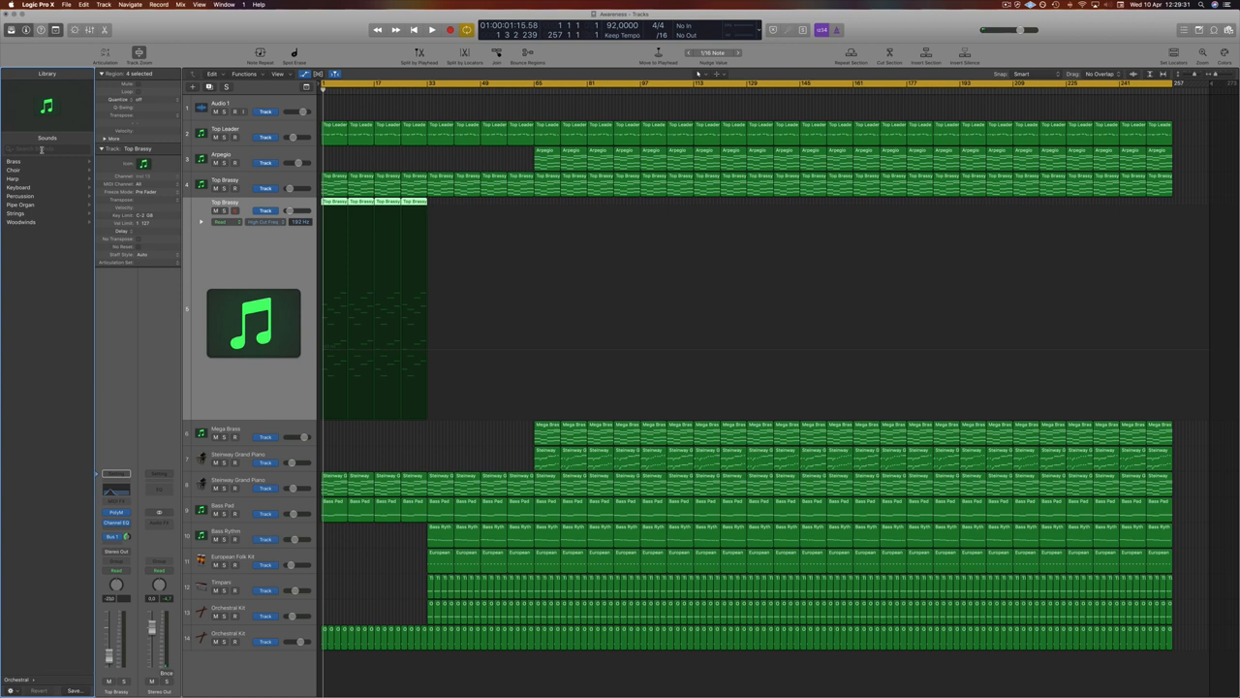
Show the Orchestral Strings patches in the Library panel
left_click(15, 213)
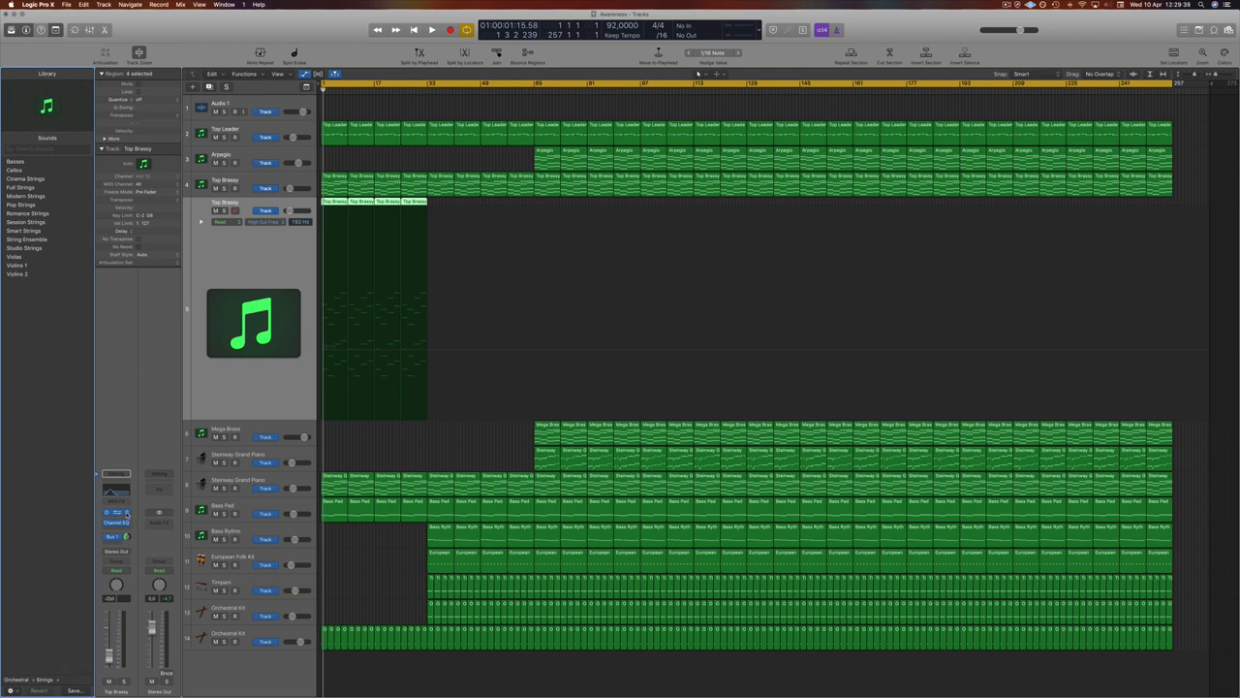
Load Studio Strings Violins 1 into the track's Instrument slot and show its window
left_click(116, 504)
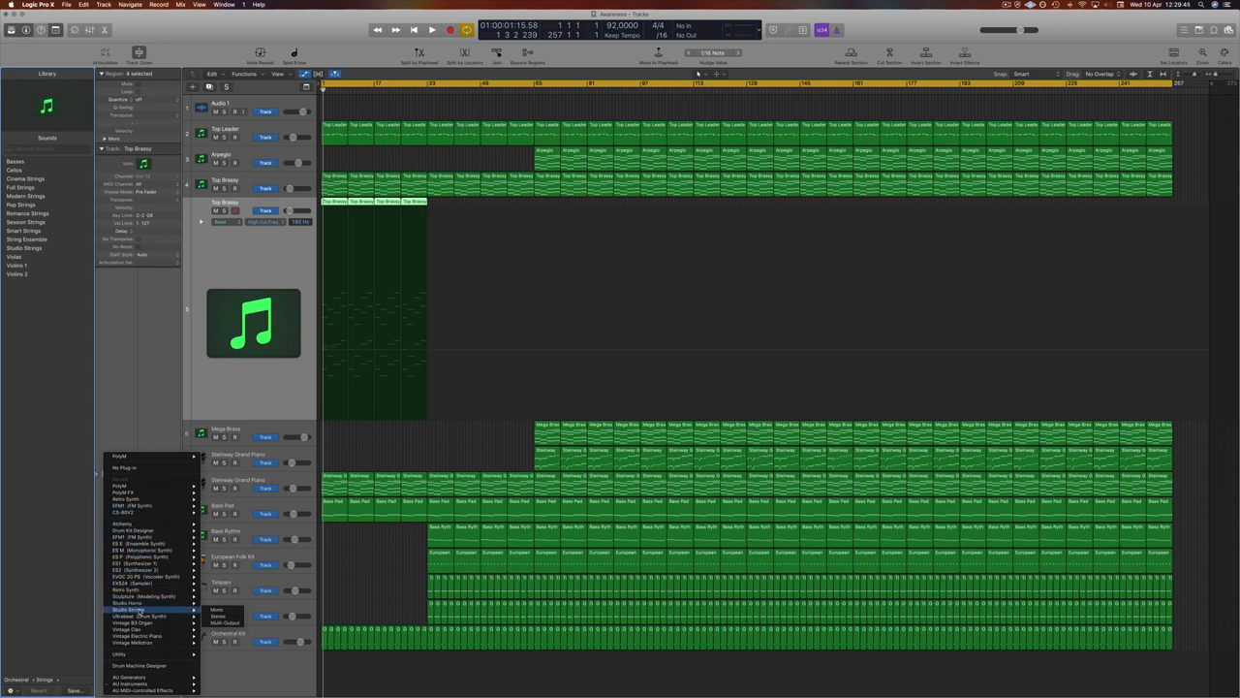
left_click(152, 600)
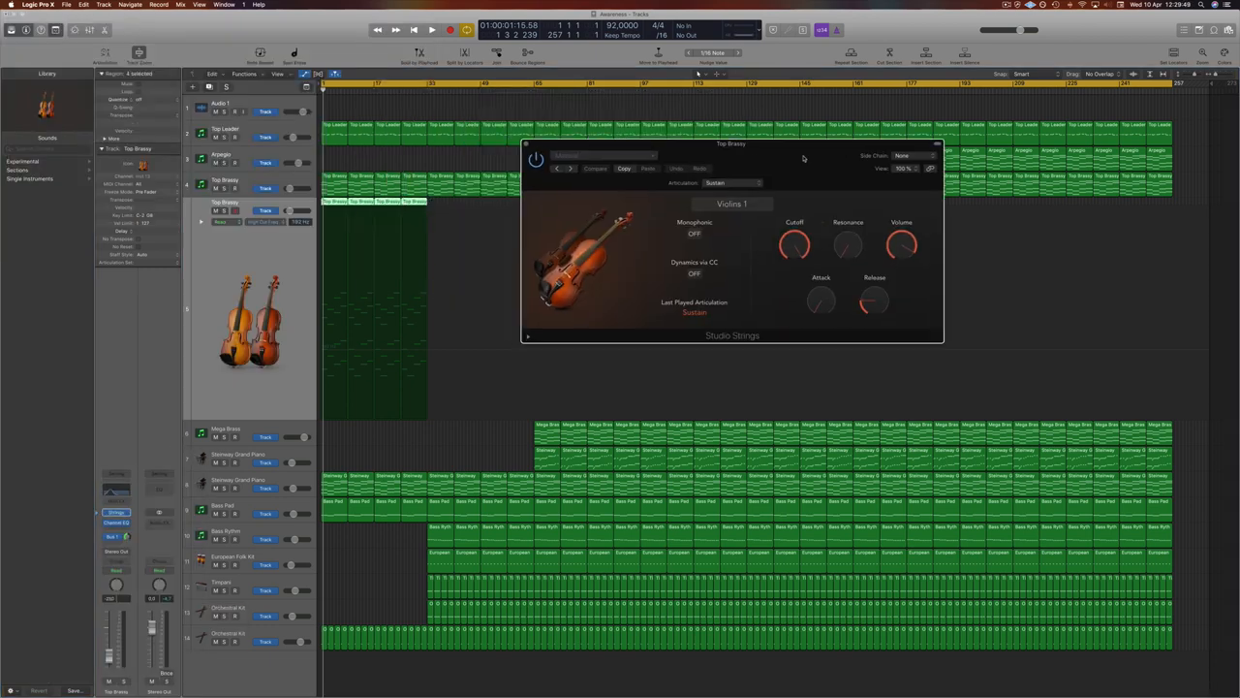
left_click(430, 30)
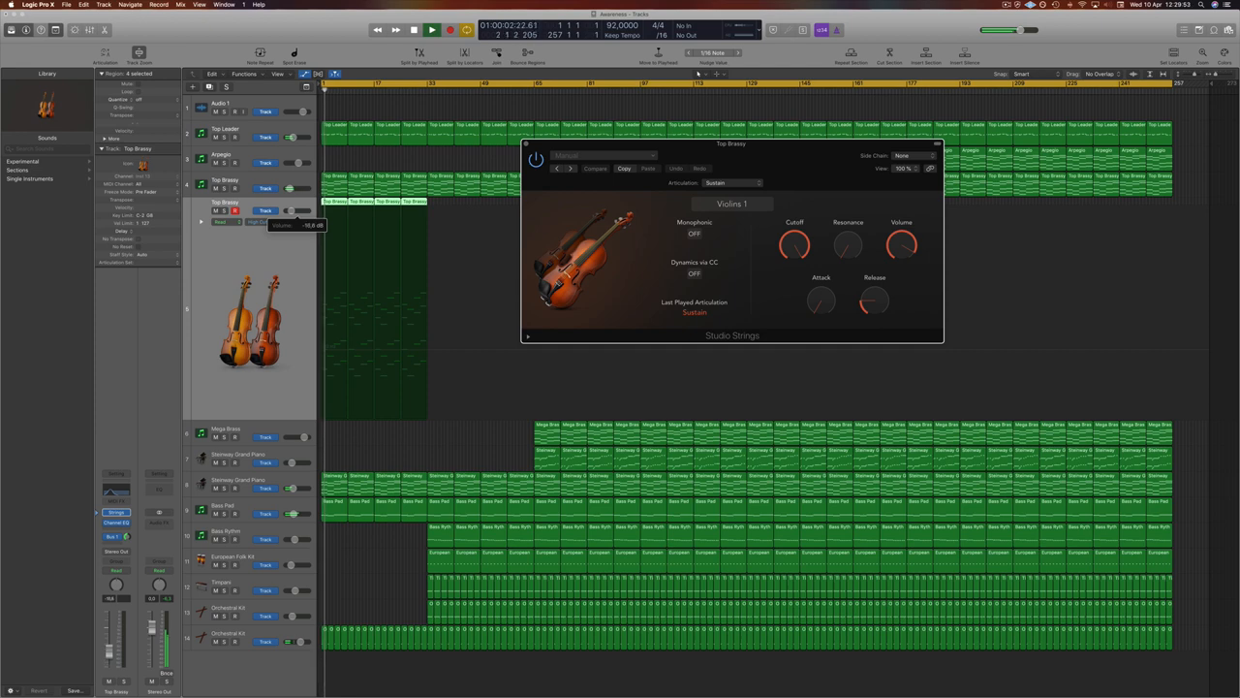
Open the region's MIDI notes in the Piano Roll editor
left_click(116, 523)
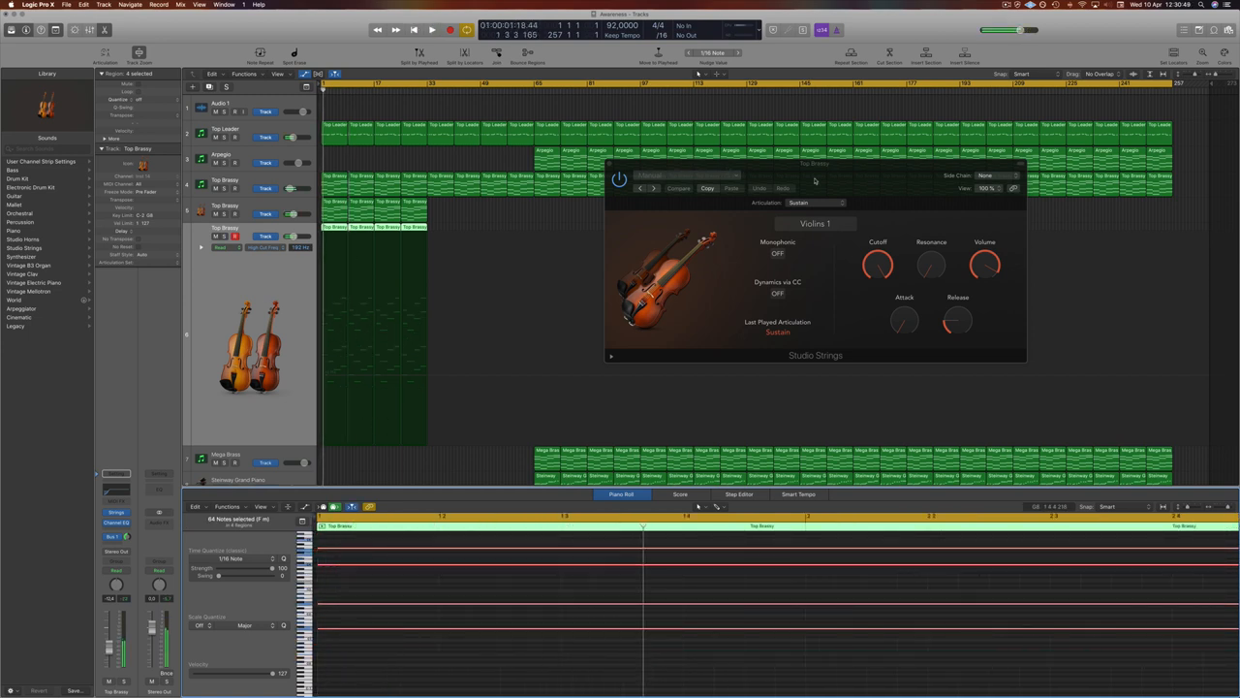
Switch the Violins 1 articulation from sustain to Crescendo Slow
left_click_drag(814, 163, 655, 213)
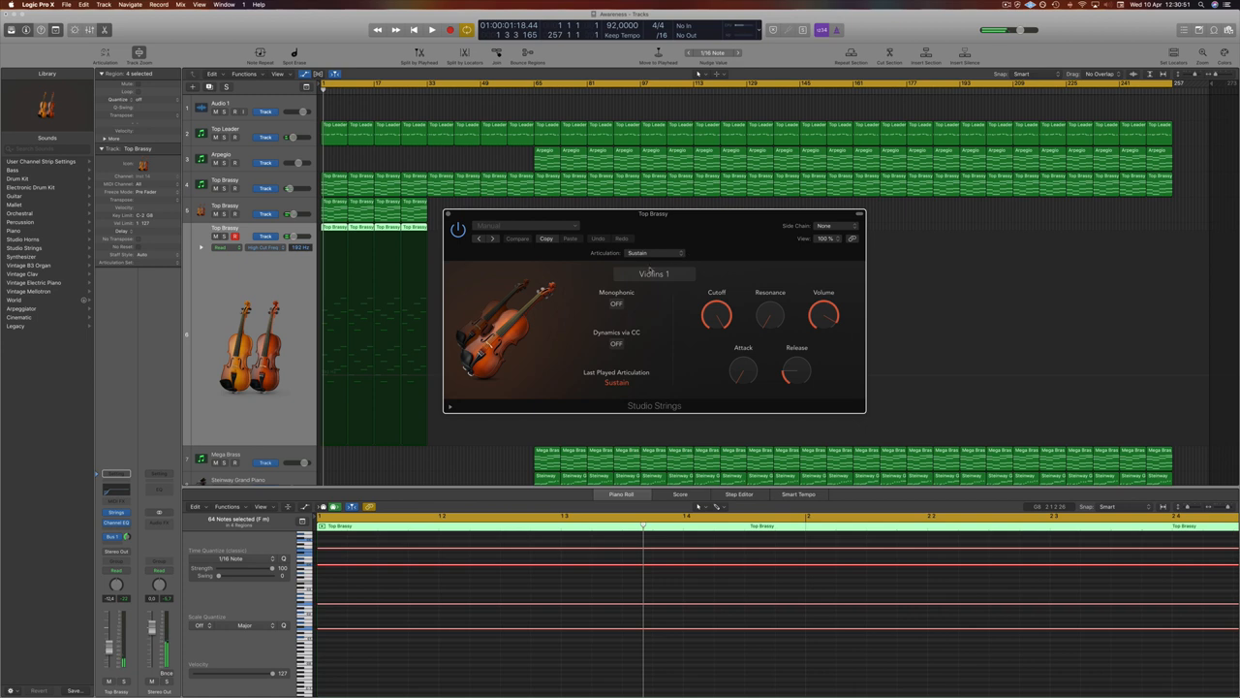
left_click(655, 252)
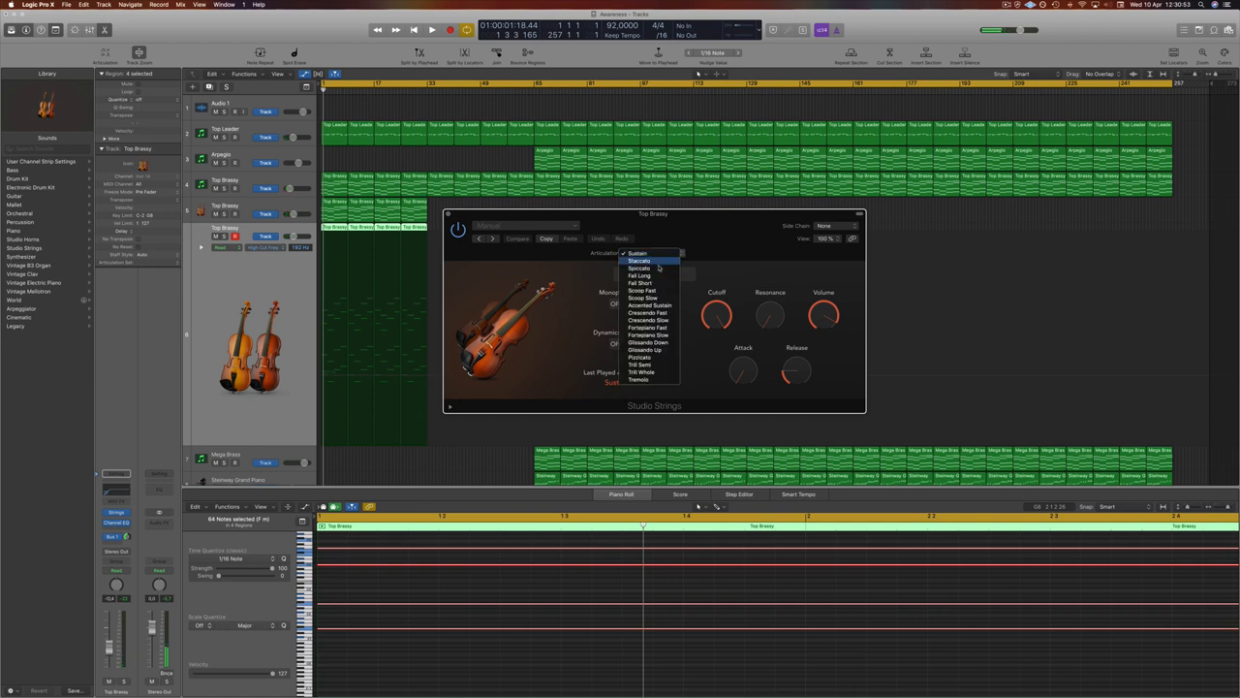
mouse_move(647, 320)
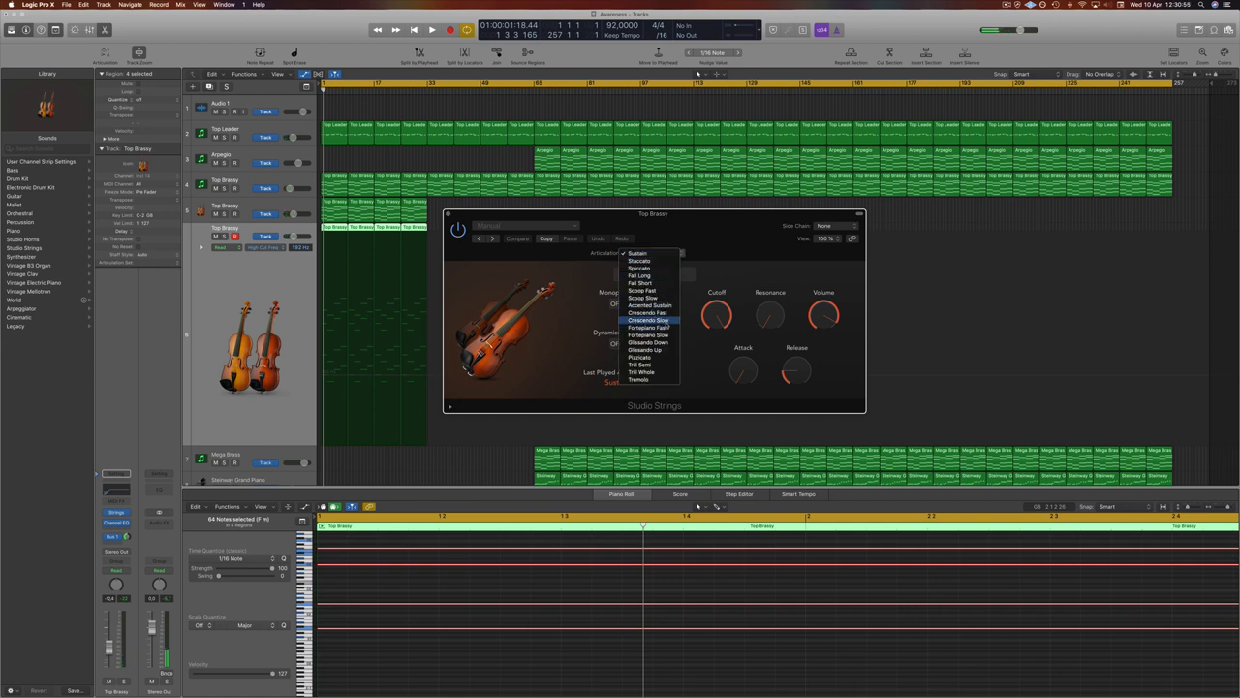
left_click(647, 312)
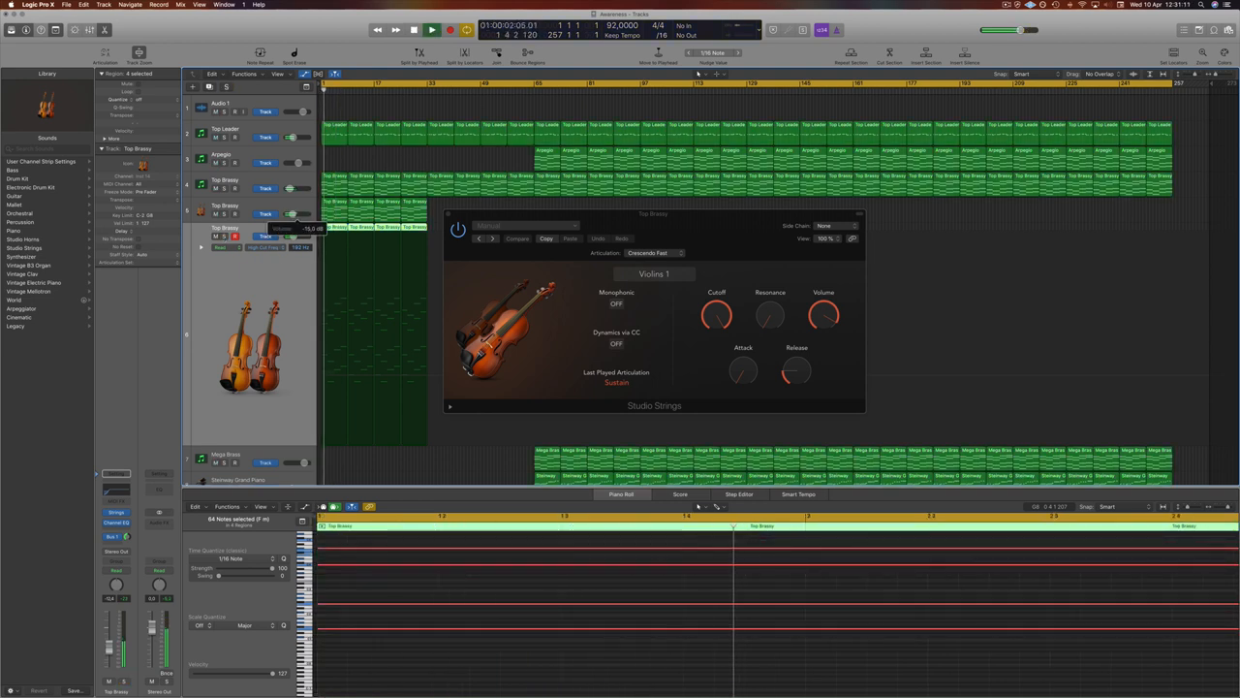
left_click(430, 29)
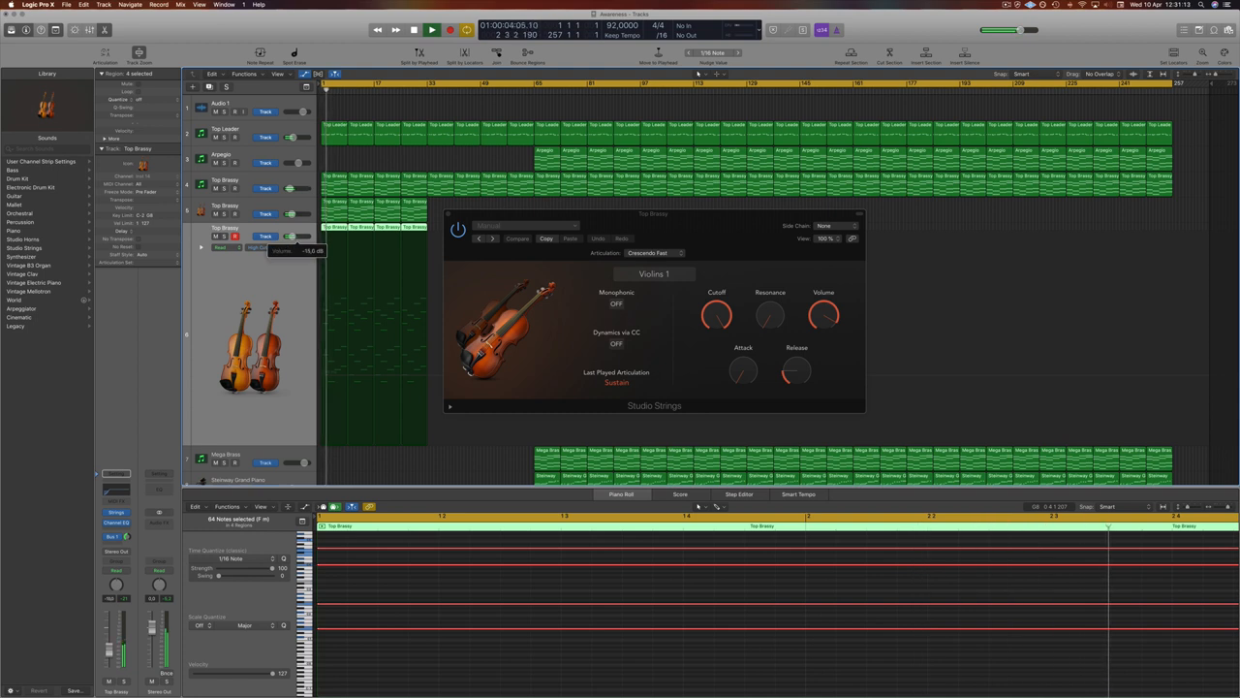
left_click(655, 252)
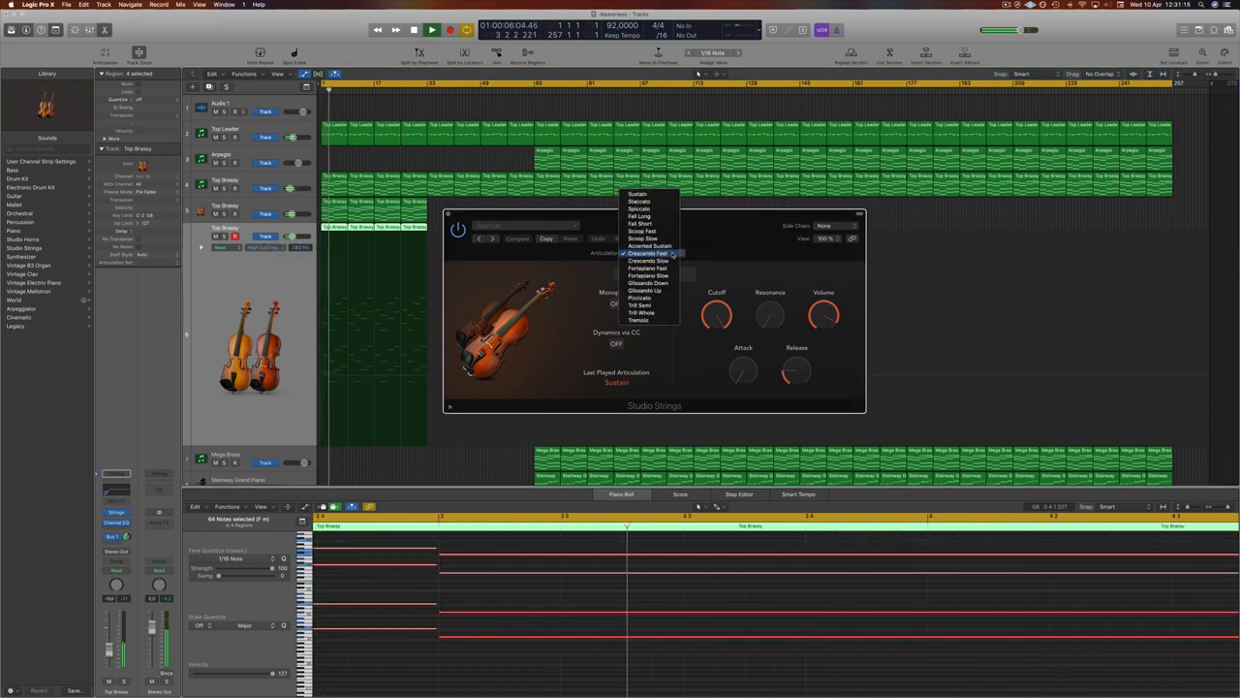
left_click(647, 260)
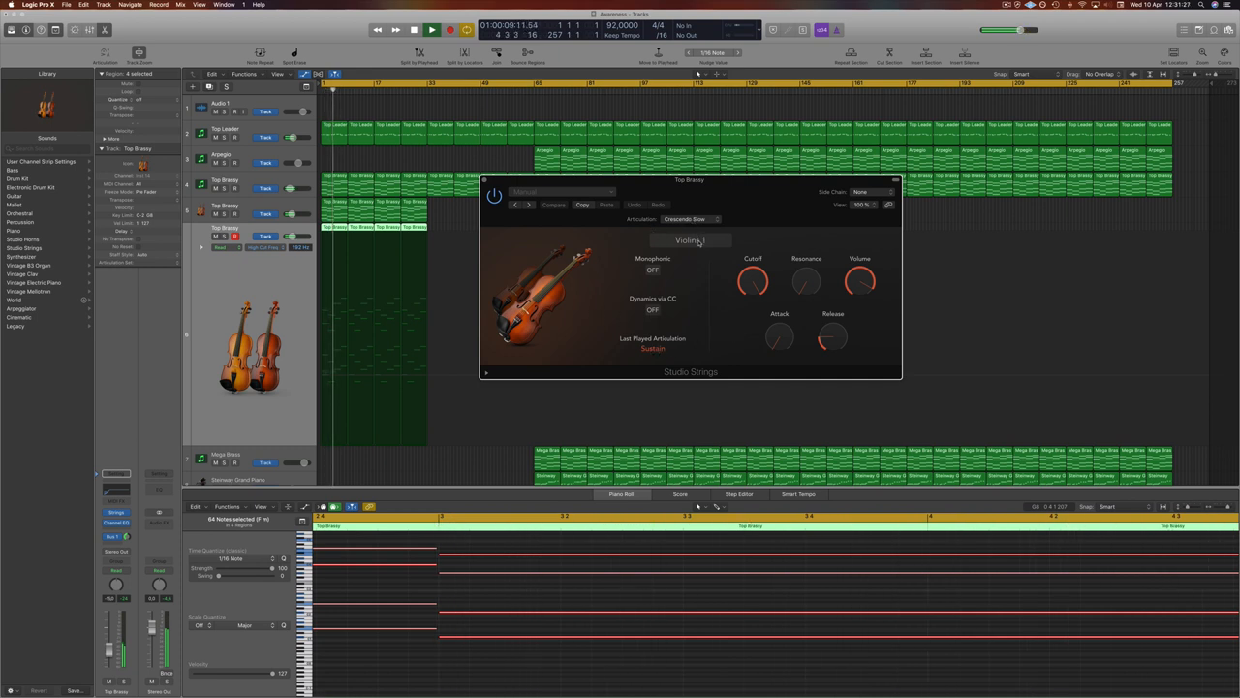
Audition Small Section, return to Violins 1, then settle on Violas for this Studio Strings track
left_click(689, 240)
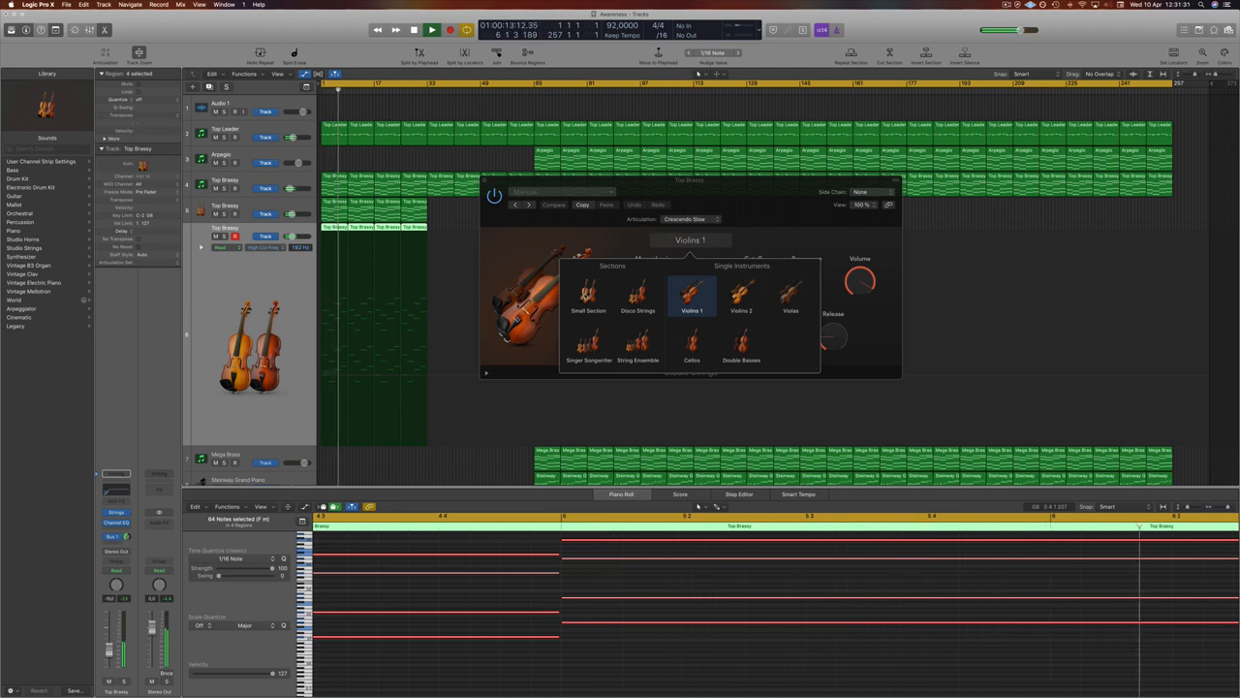
left_click(589, 294)
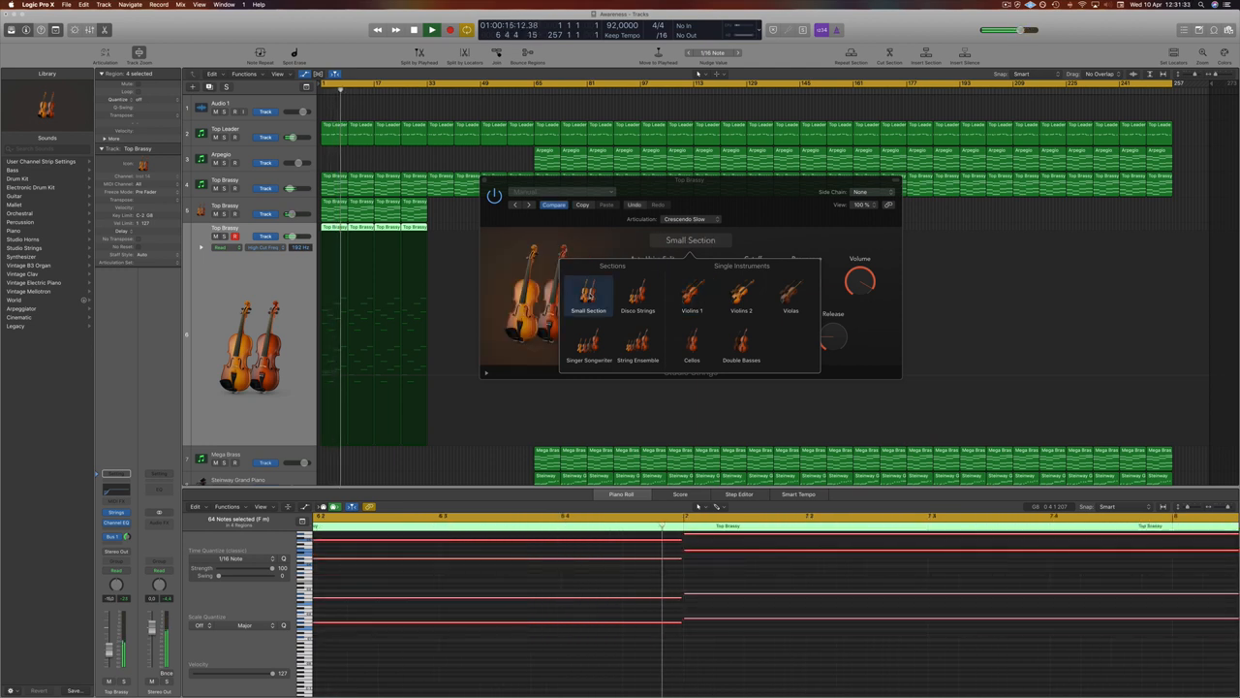
left_click(432, 30)
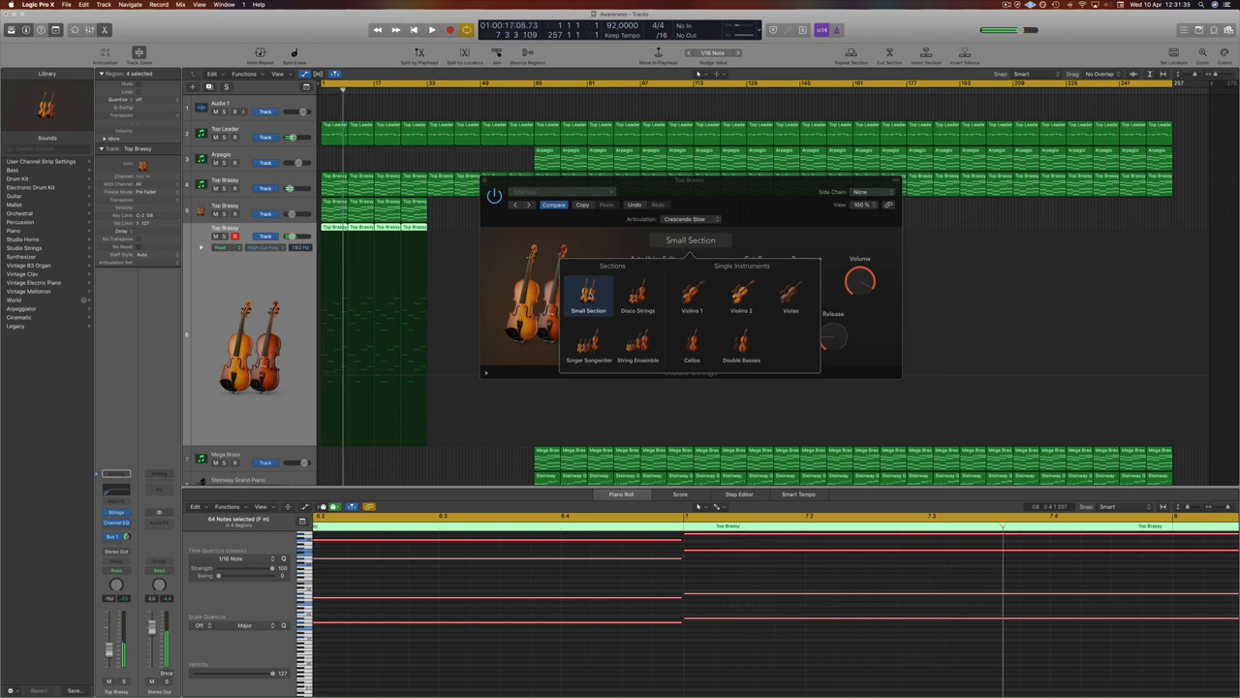
left_click(691, 295)
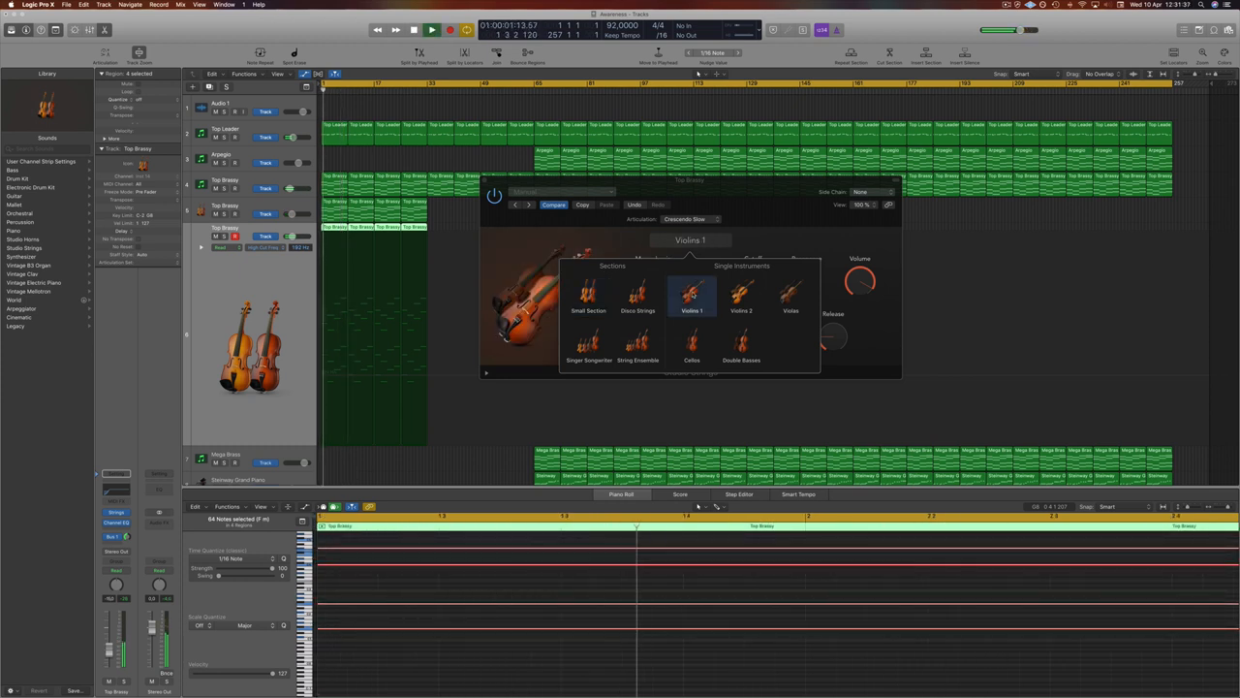
left_click(790, 294)
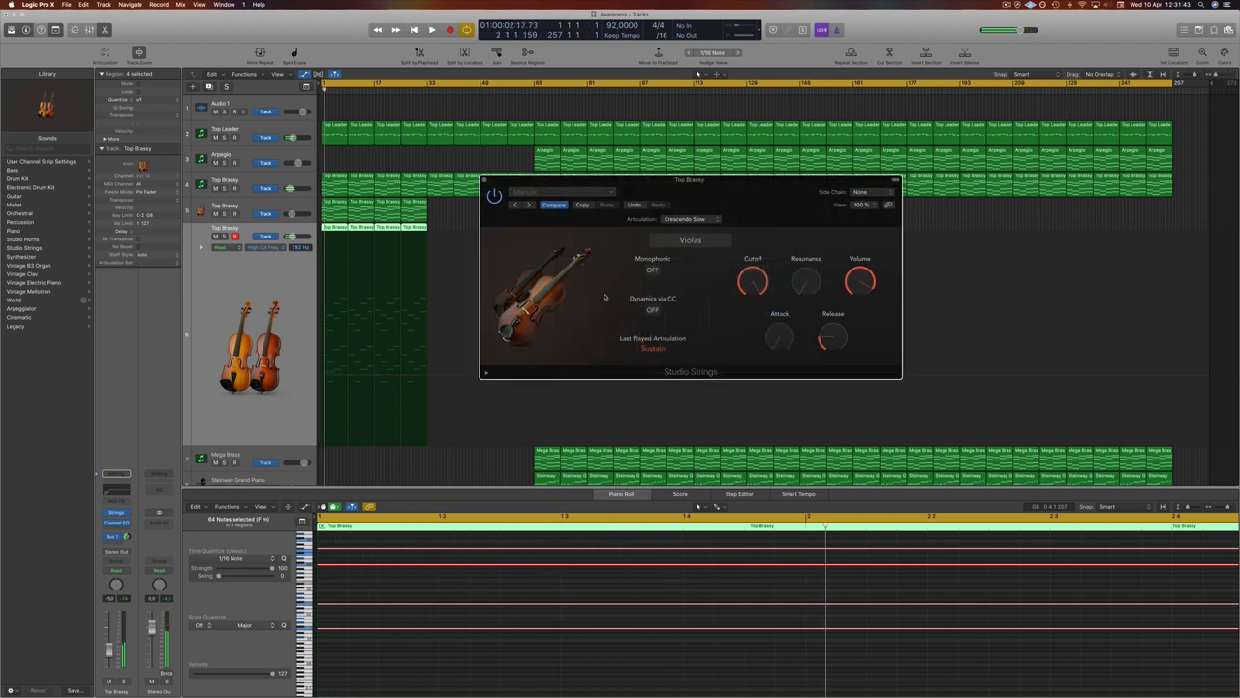
left_click(430, 29)
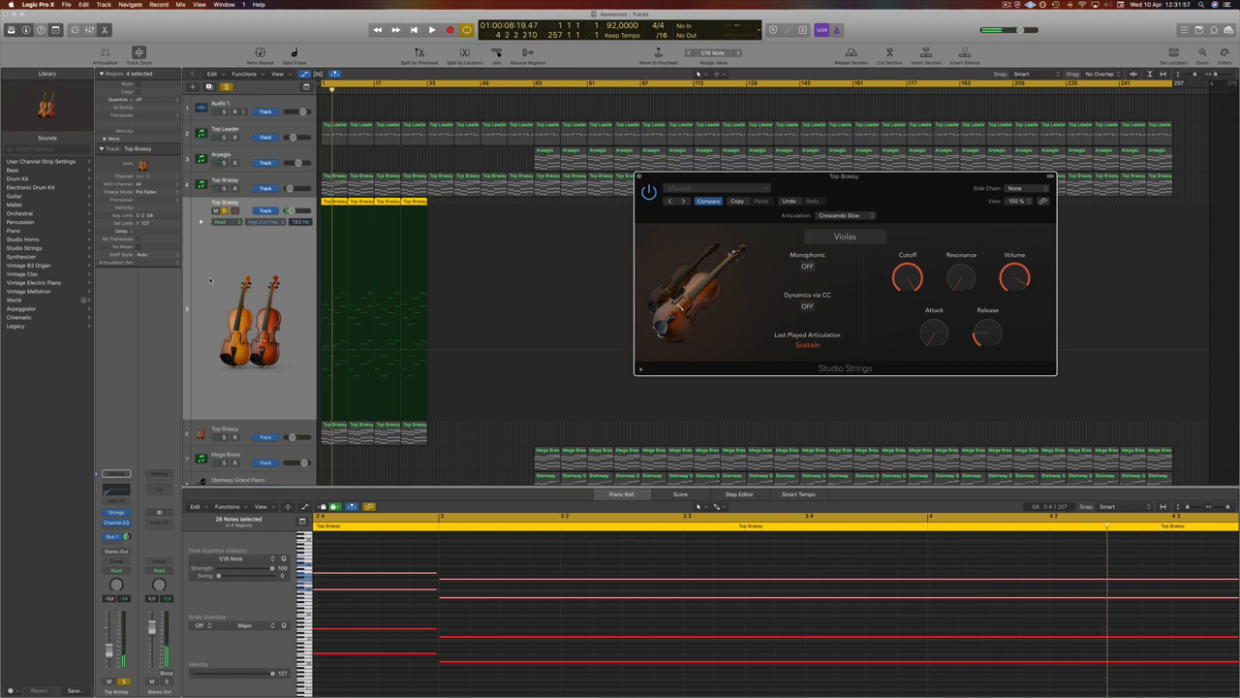
mouse_move(912, 199)
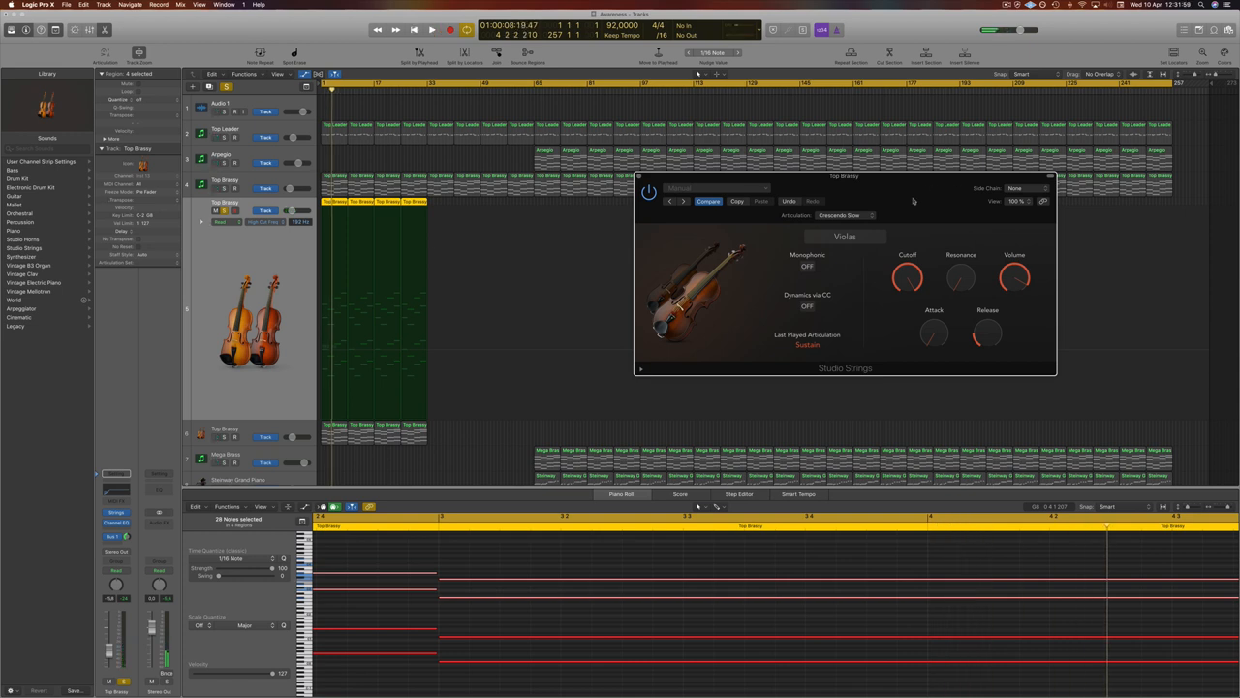
Bring up the second strings track's Studio Strings viola instrument and its Articulation menu
left_click(430, 29)
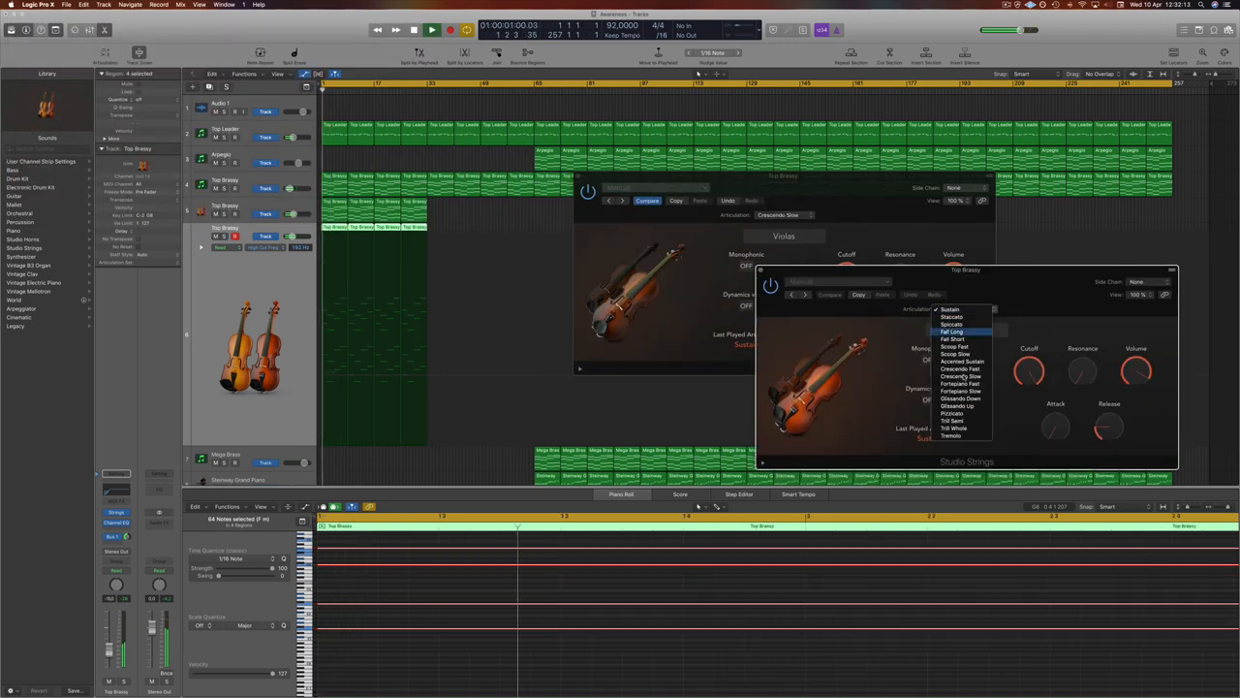
mouse_move(953, 347)
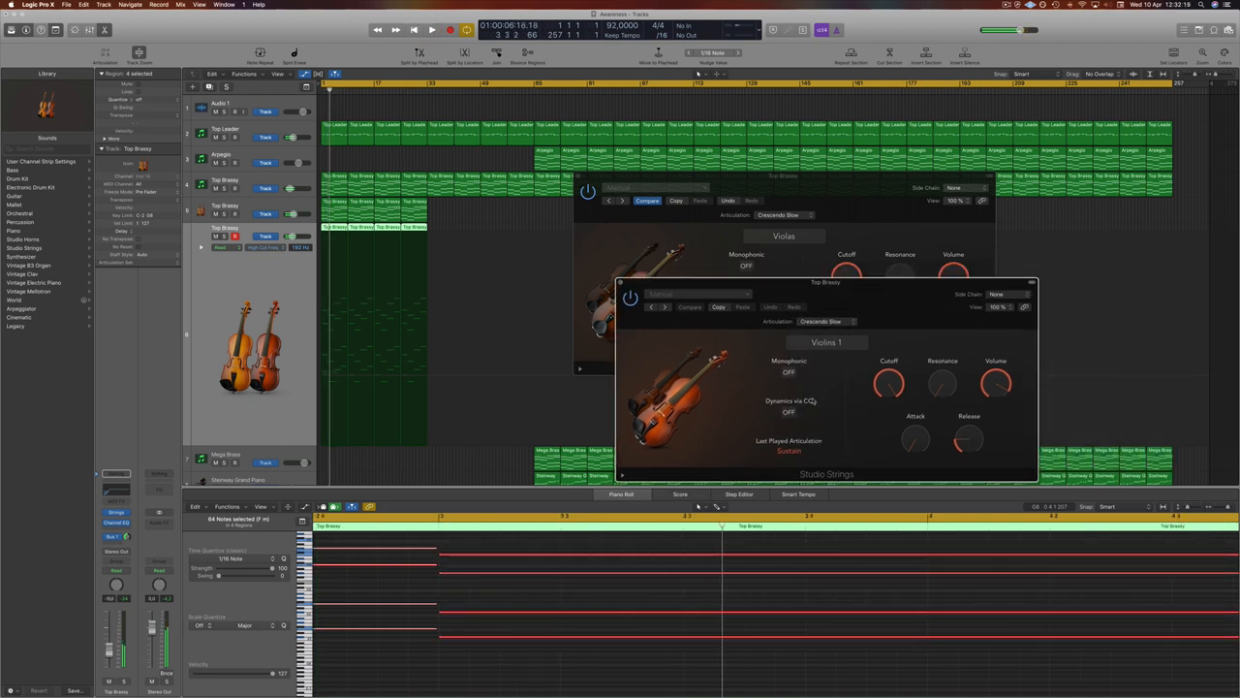
Choose Crescendo Slow articulation and bring up the Violins 1 instrument picker
left_click(430, 29)
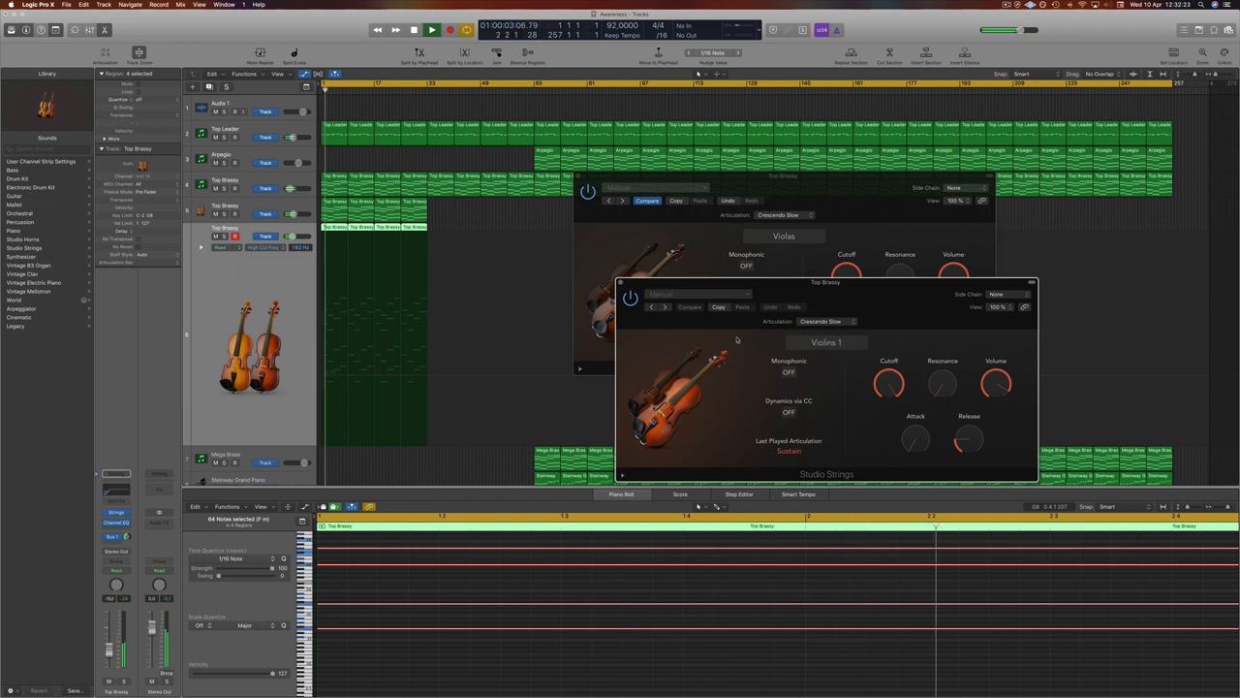
left_click(825, 341)
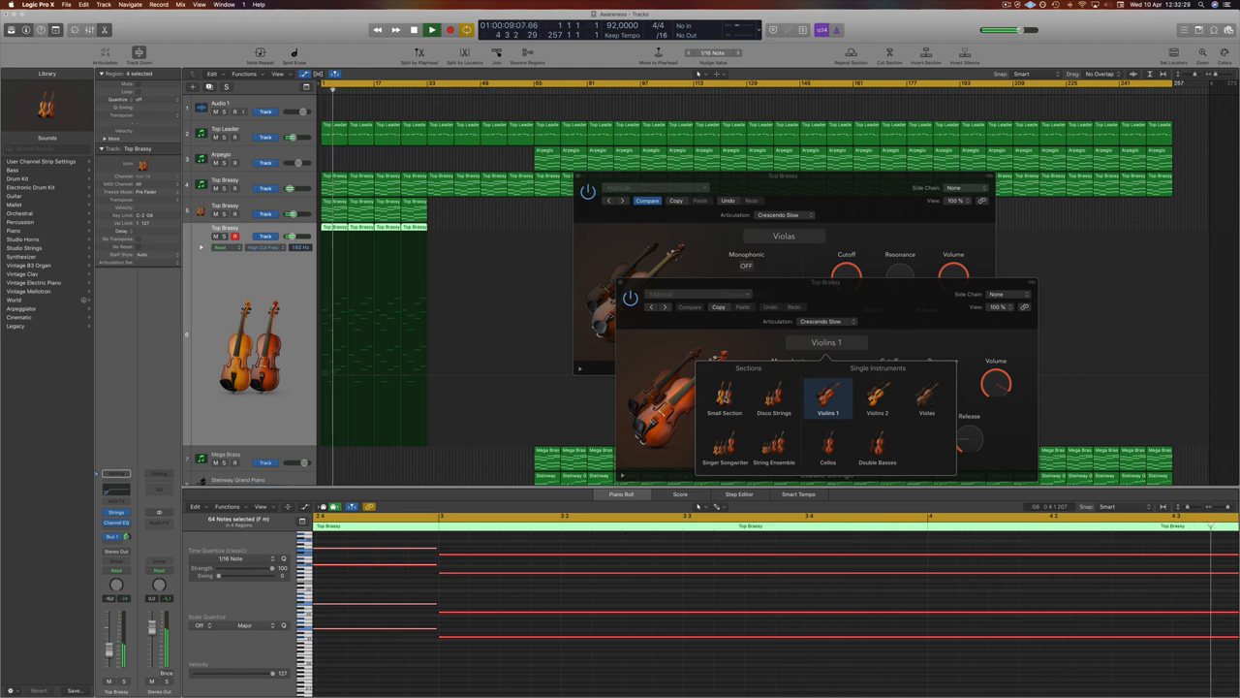
Select Small Section instead of Violins 1 in the picker, reselecting it after auditioning during playback
left_click(725, 397)
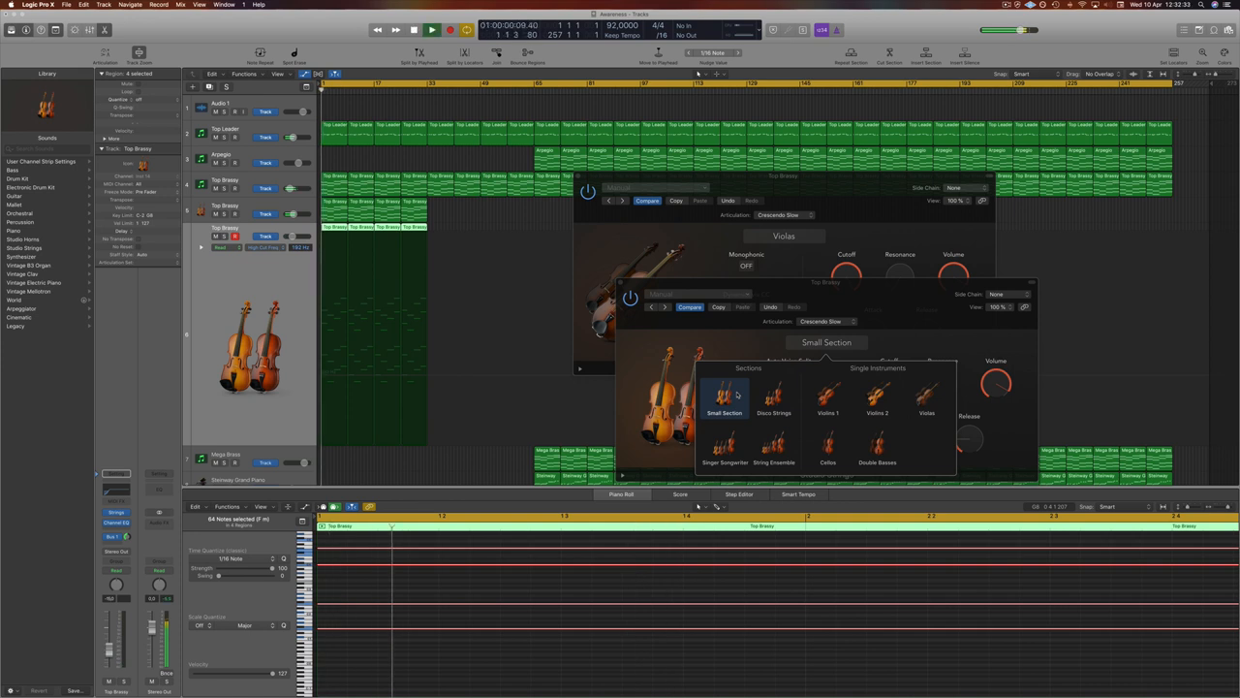
left_click(830, 397)
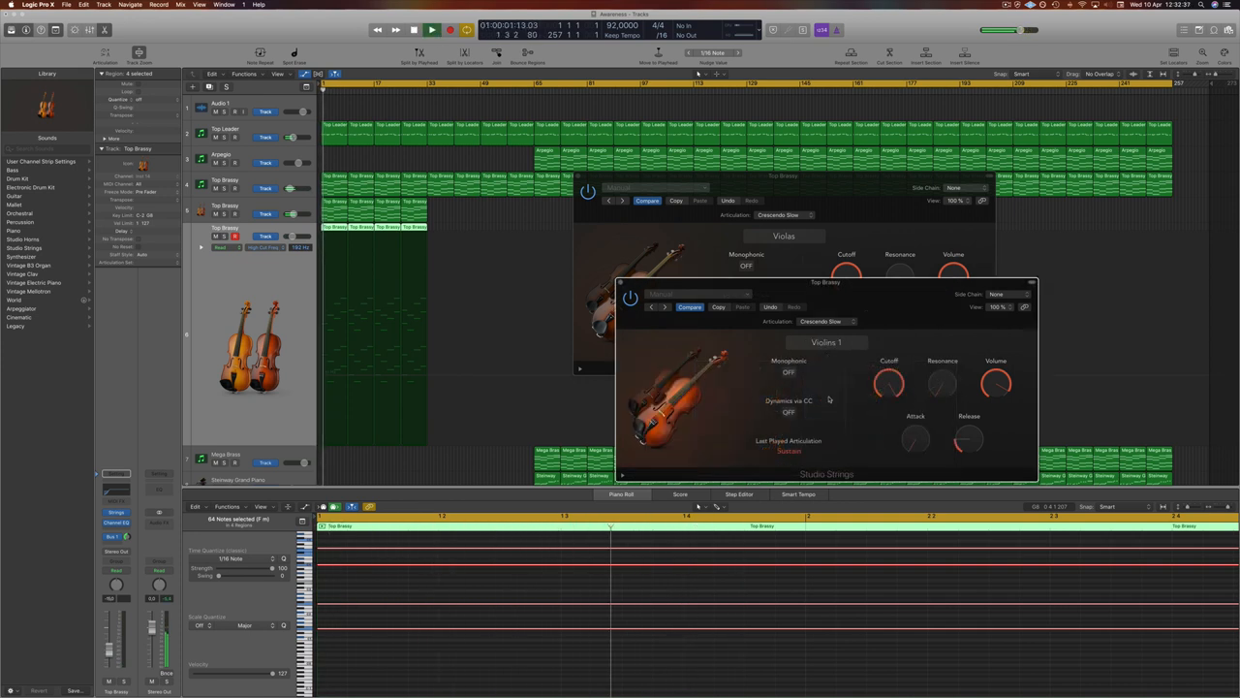
left_click(431, 29)
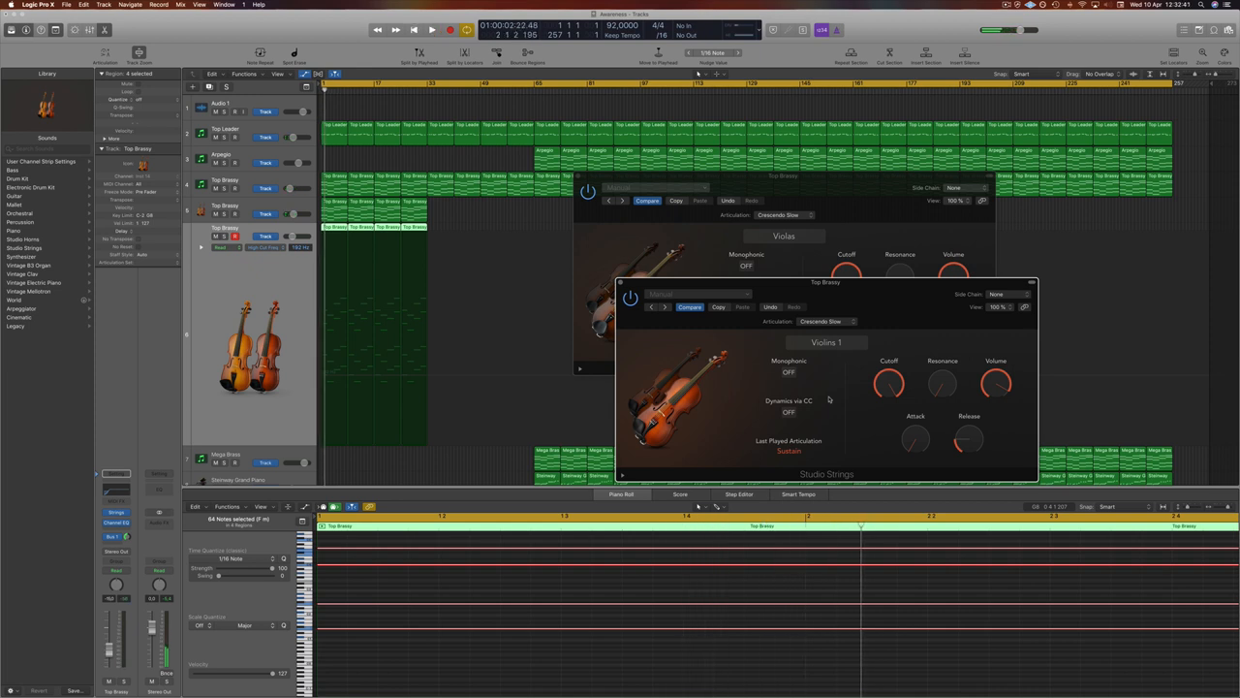
left_click(430, 29)
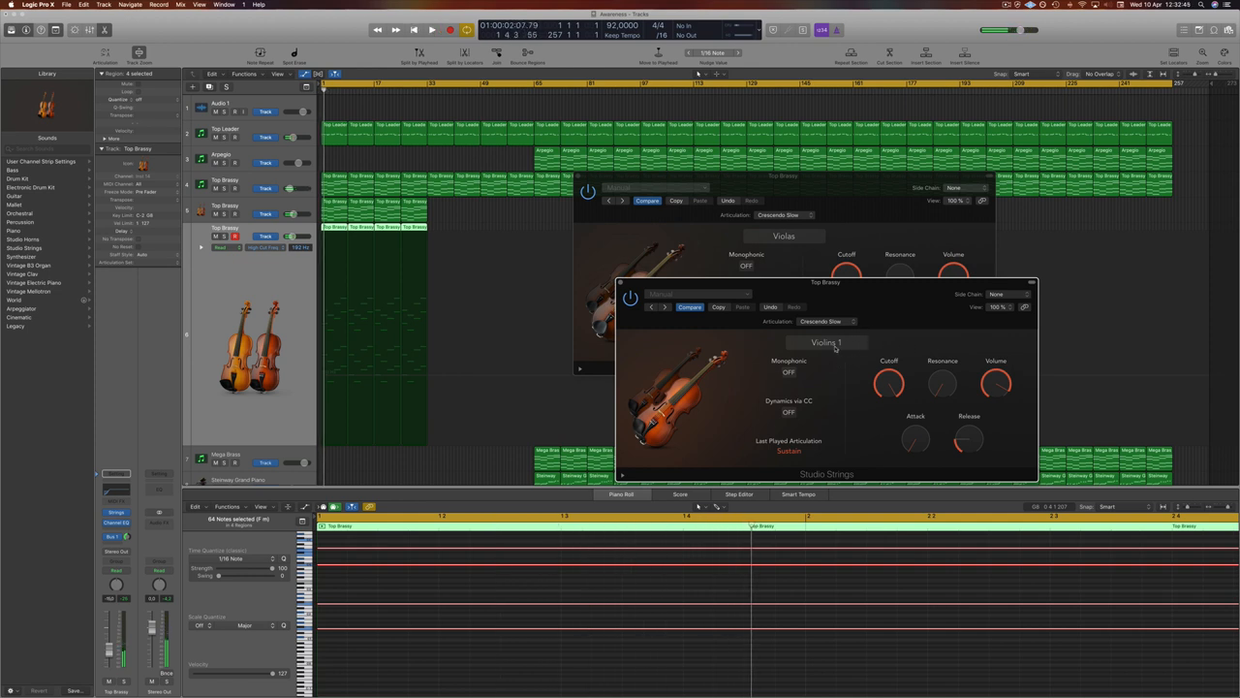
left_click(826, 341)
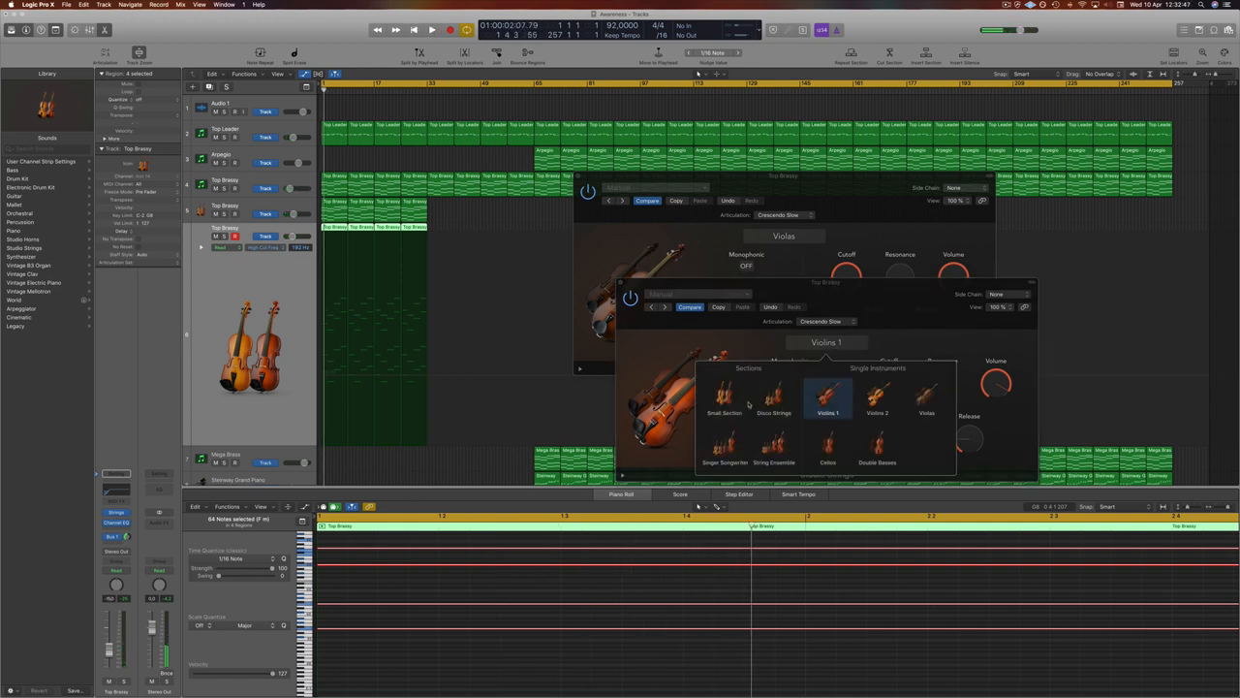
left_click(725, 397)
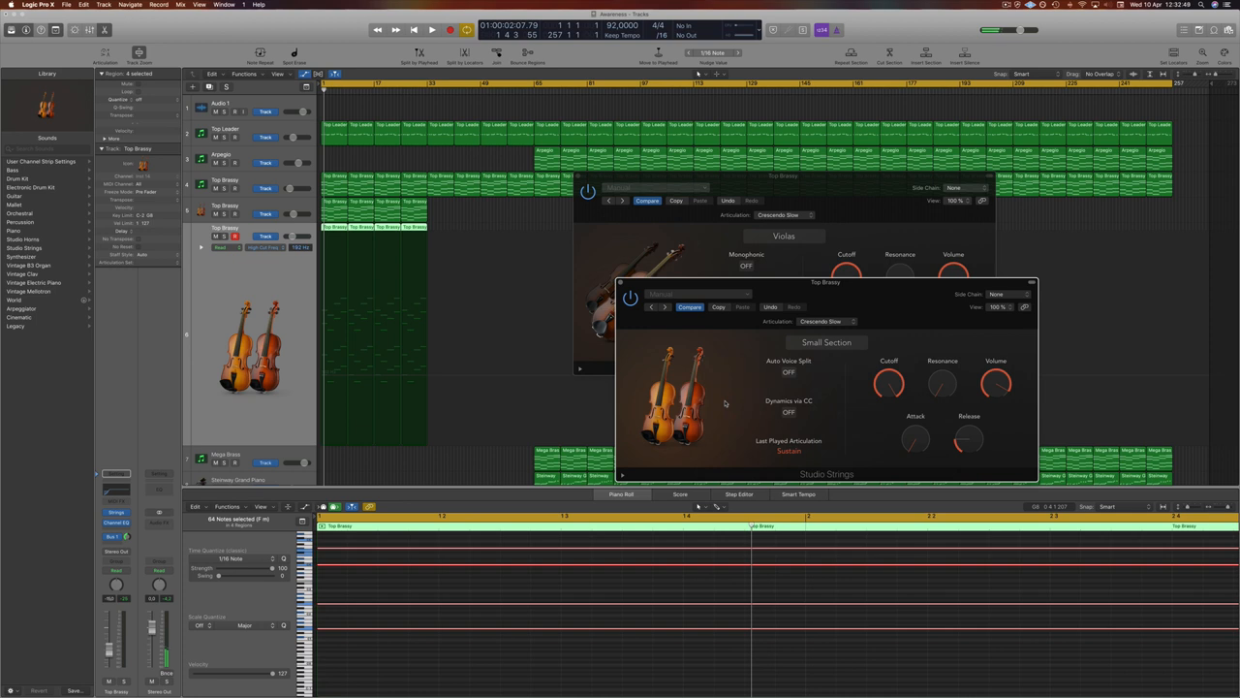
left_click(430, 29)
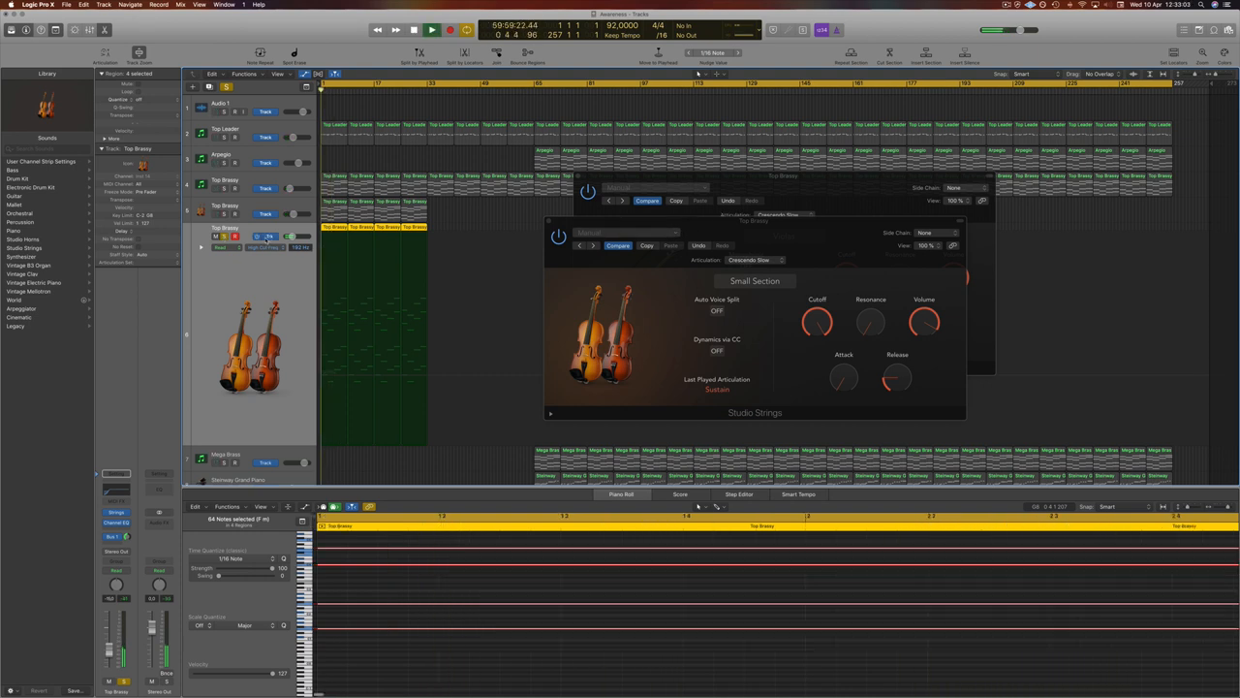
left_click(430, 29)
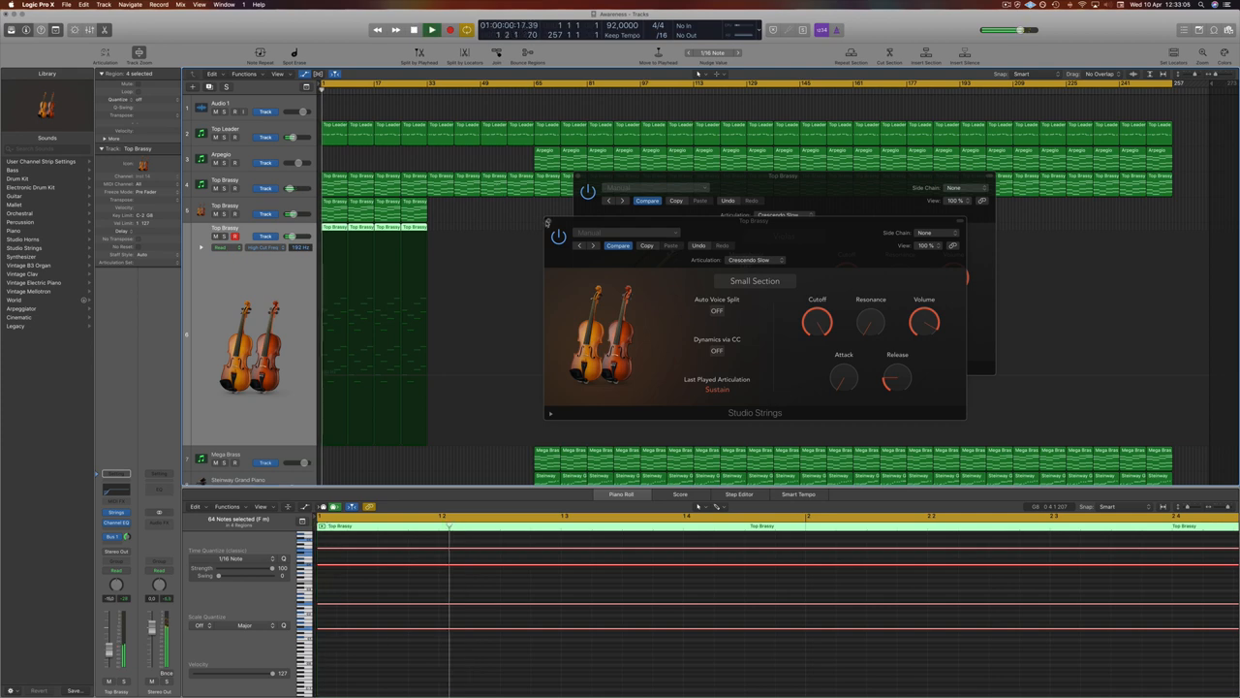